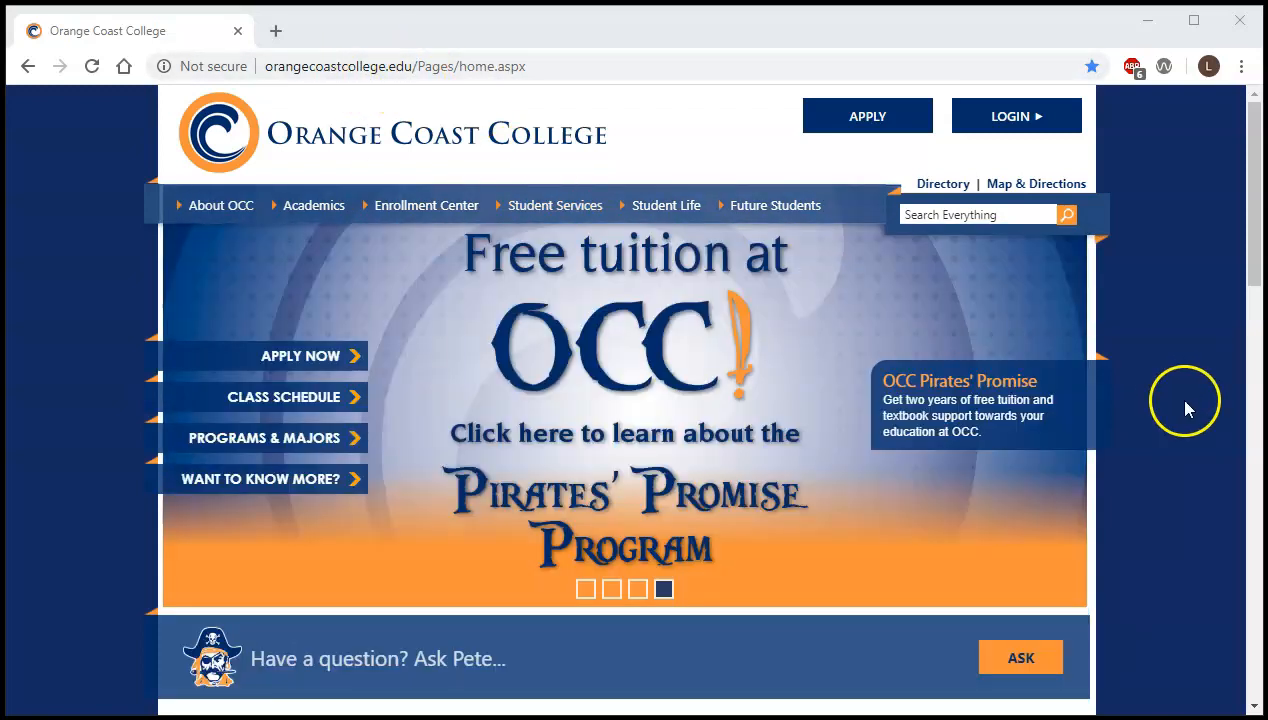
# - Go to the Library page from the OCC home page's Top Searches links
pyautogui.scroll(-3)
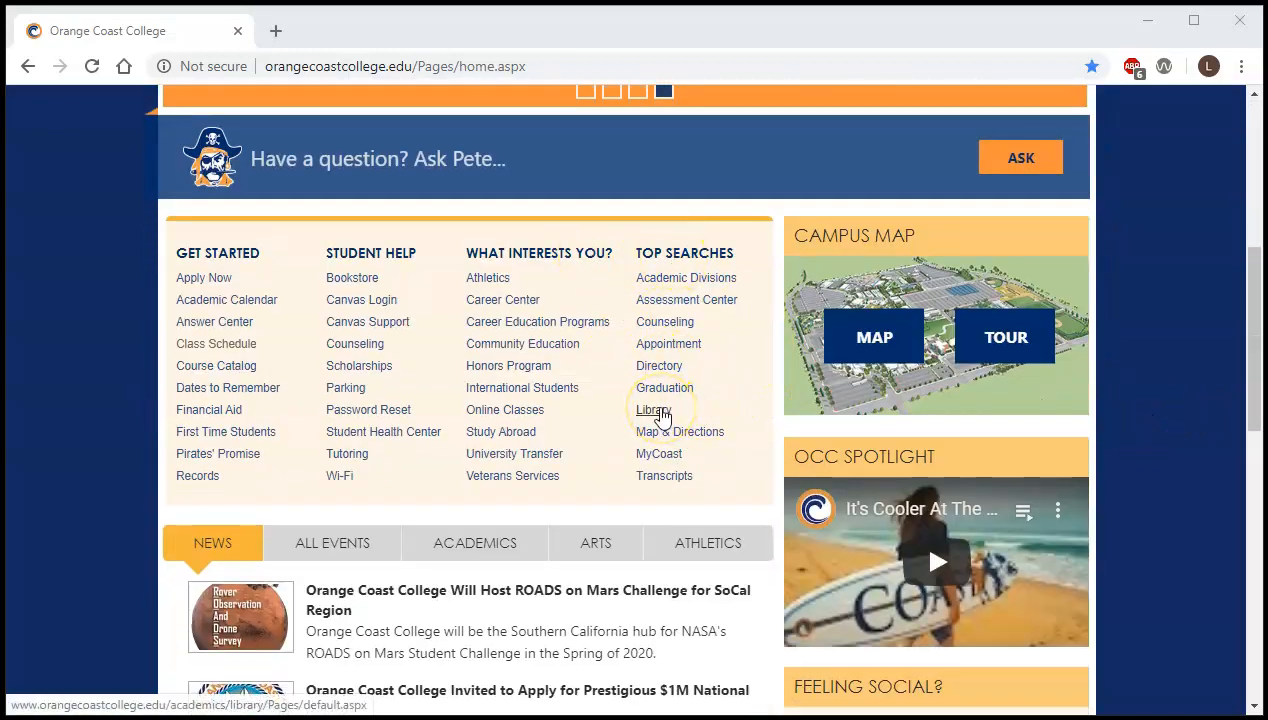
pyautogui.click(652, 408)
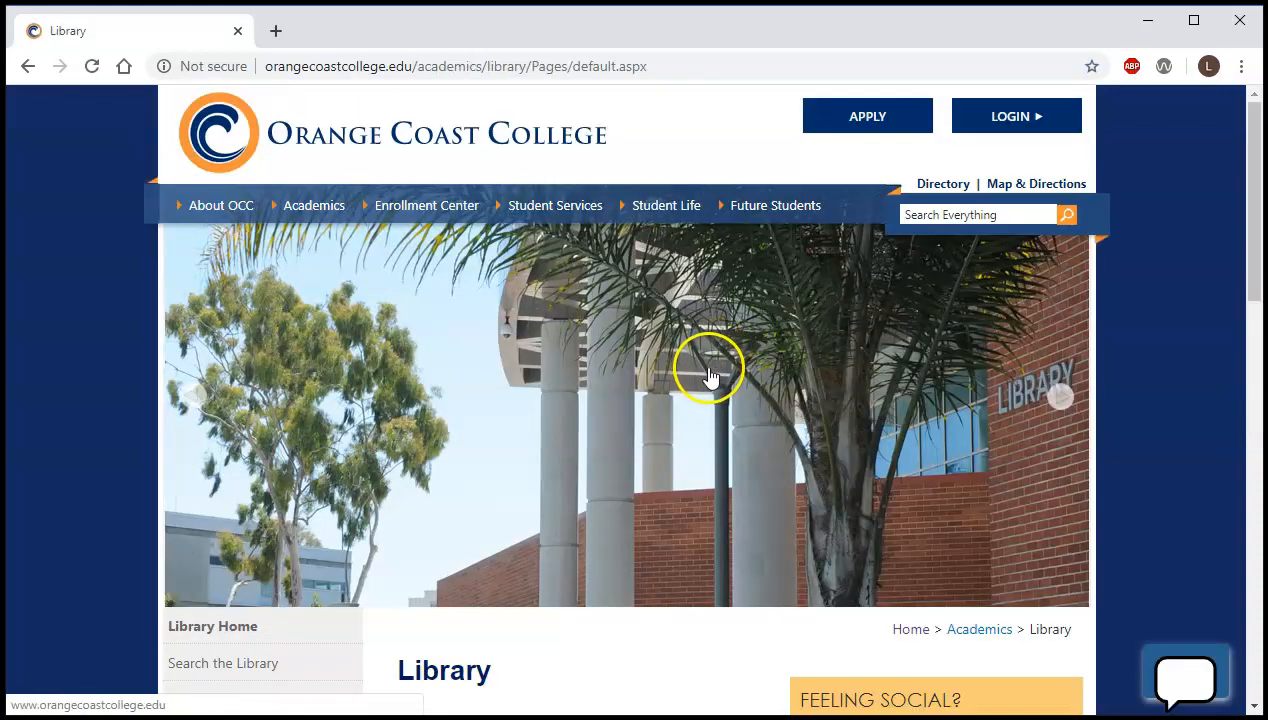
pyautogui.scroll(-3)
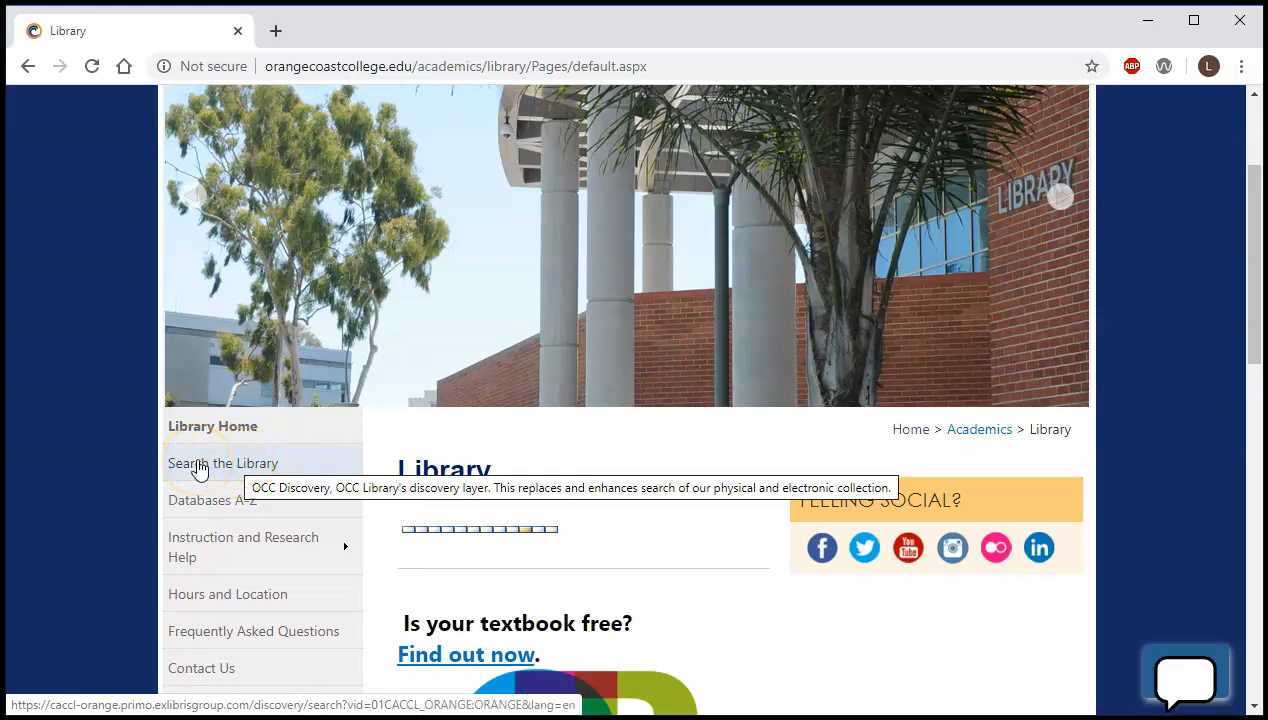
# - Launch OCC Discovery via Search the Library and enter 'social media and business' as the query
pyautogui.click(224, 464)
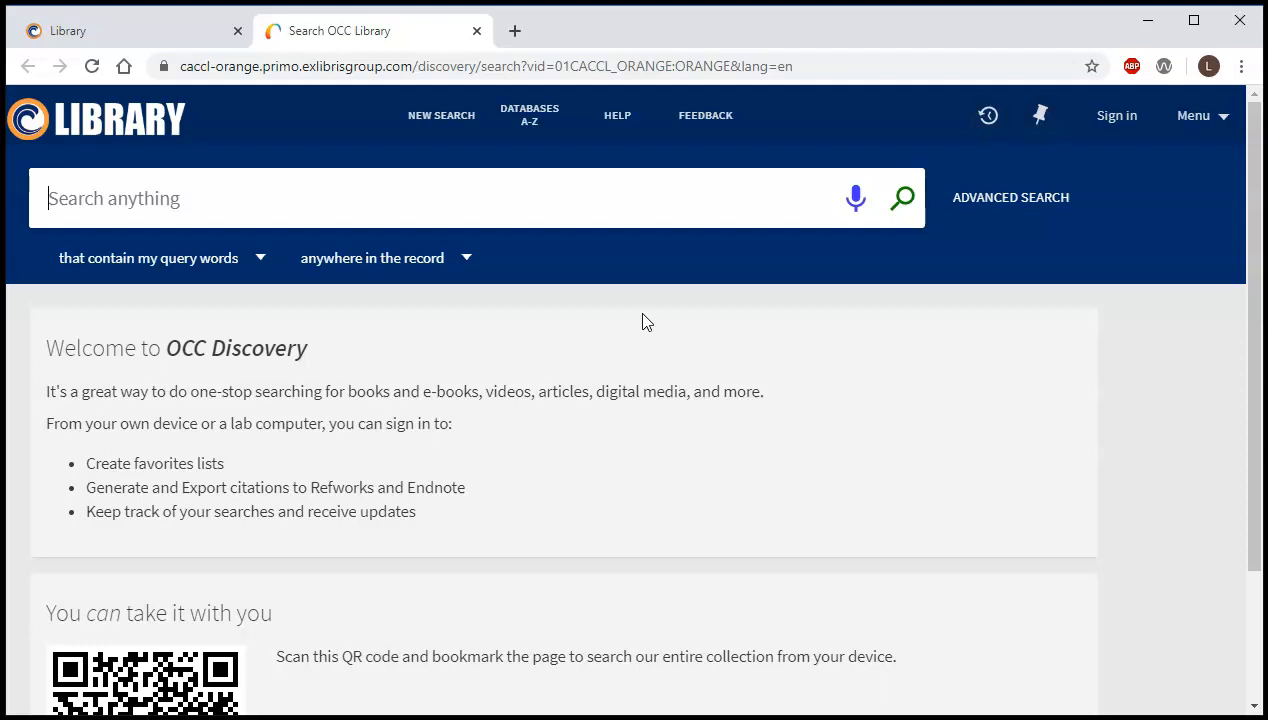
pyautogui.write('soc')
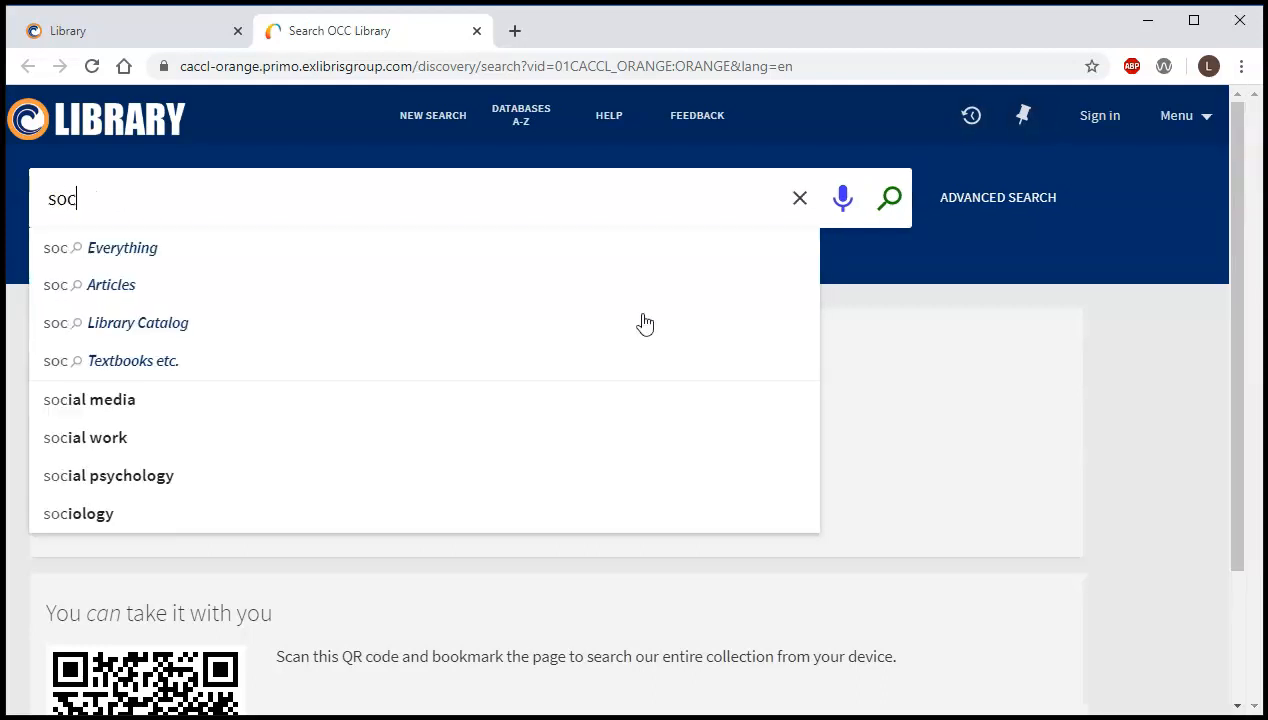
pyautogui.write('ial media and business')
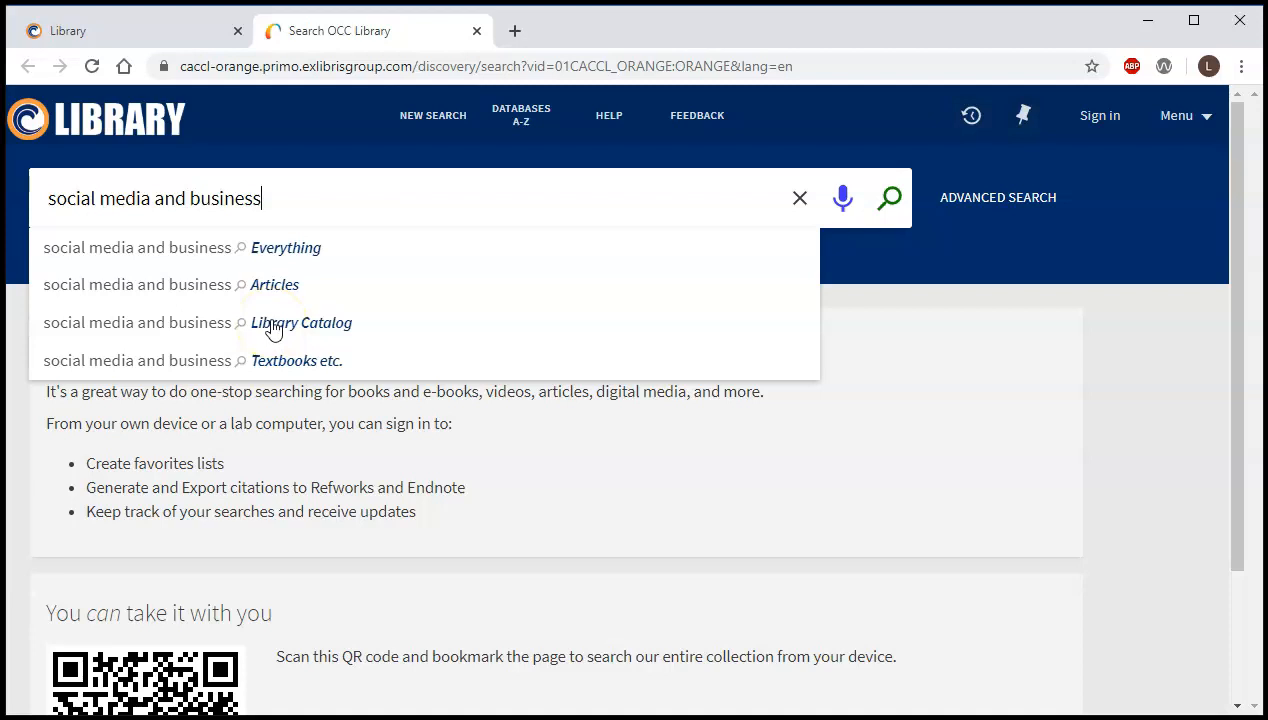
# - Run the 'social media and business' search scoped to Library Catalog, returning 1,280 results
pyautogui.click(300, 322)
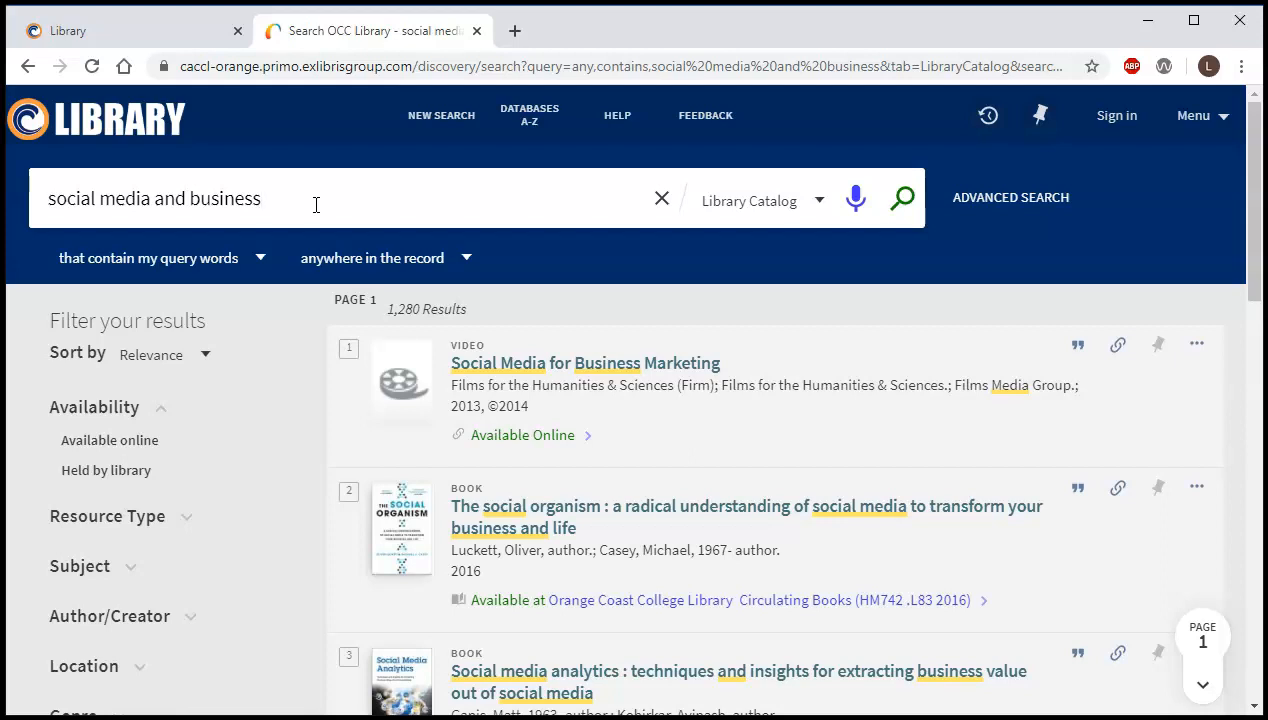
pyautogui.moveTo(180, 520)
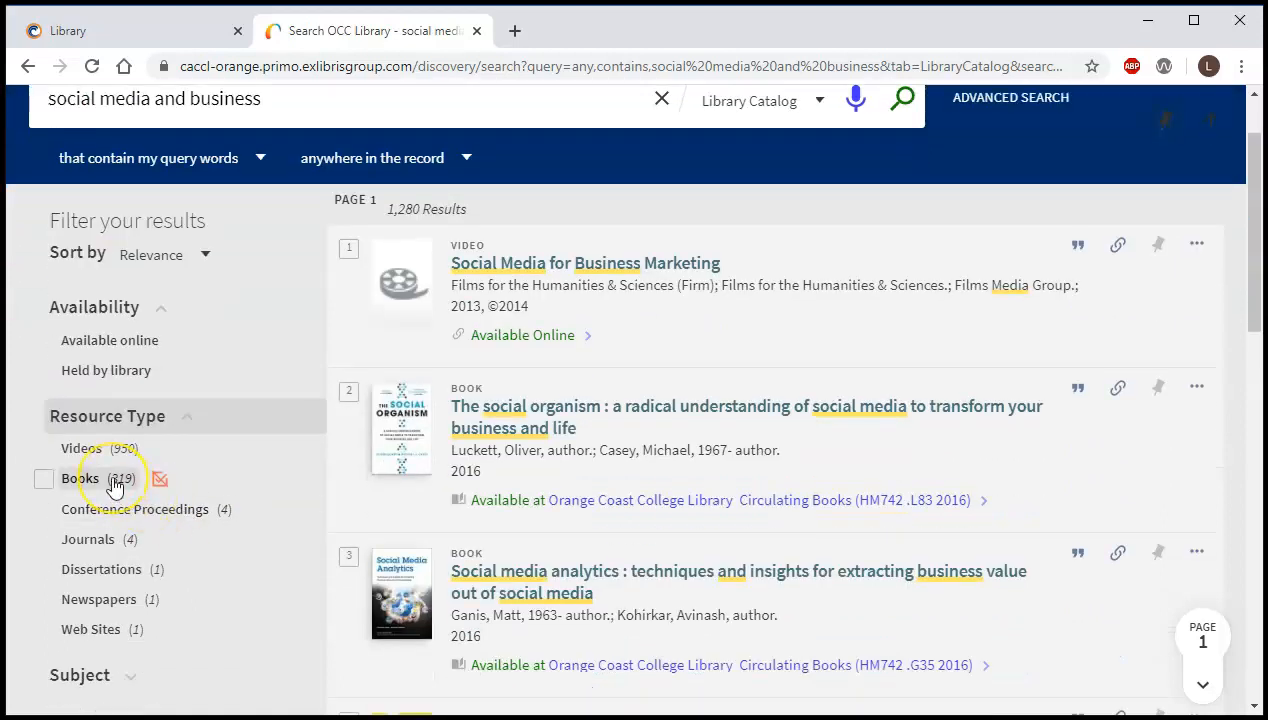
# - Filter the results to the Books resource type, leaving 319 results
pyautogui.click(80, 478)
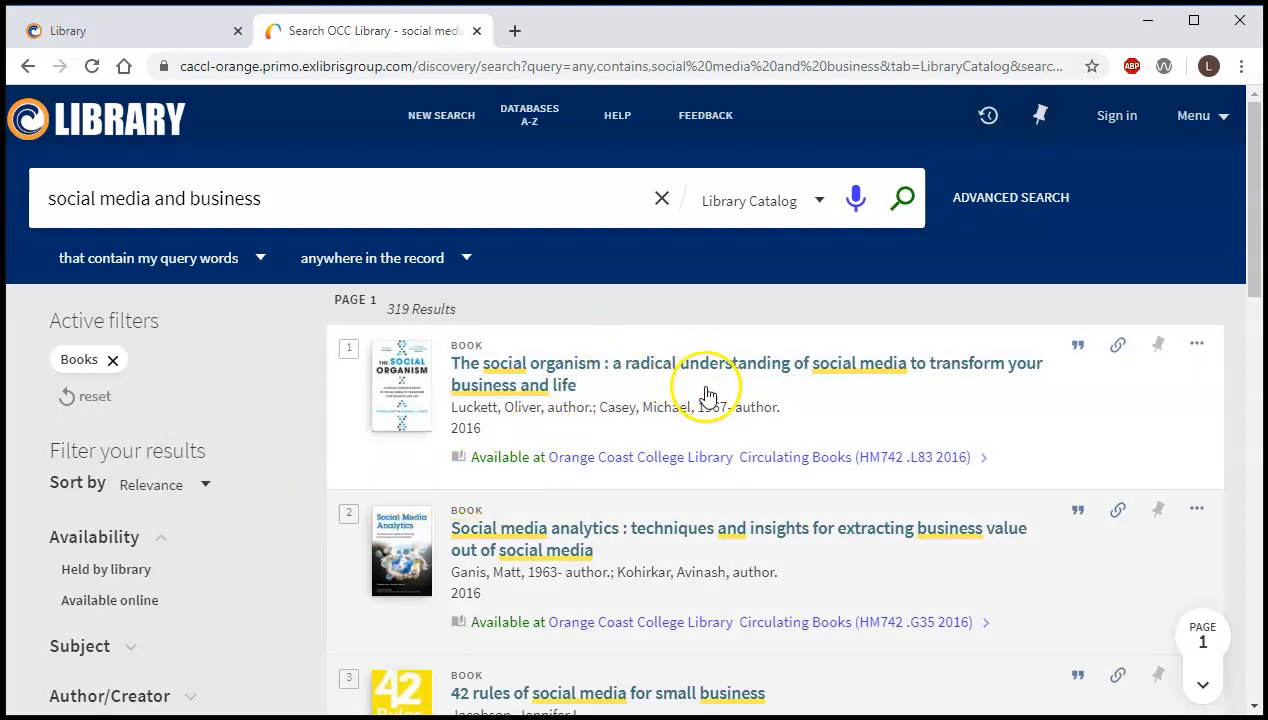
pyautogui.scroll(-3)
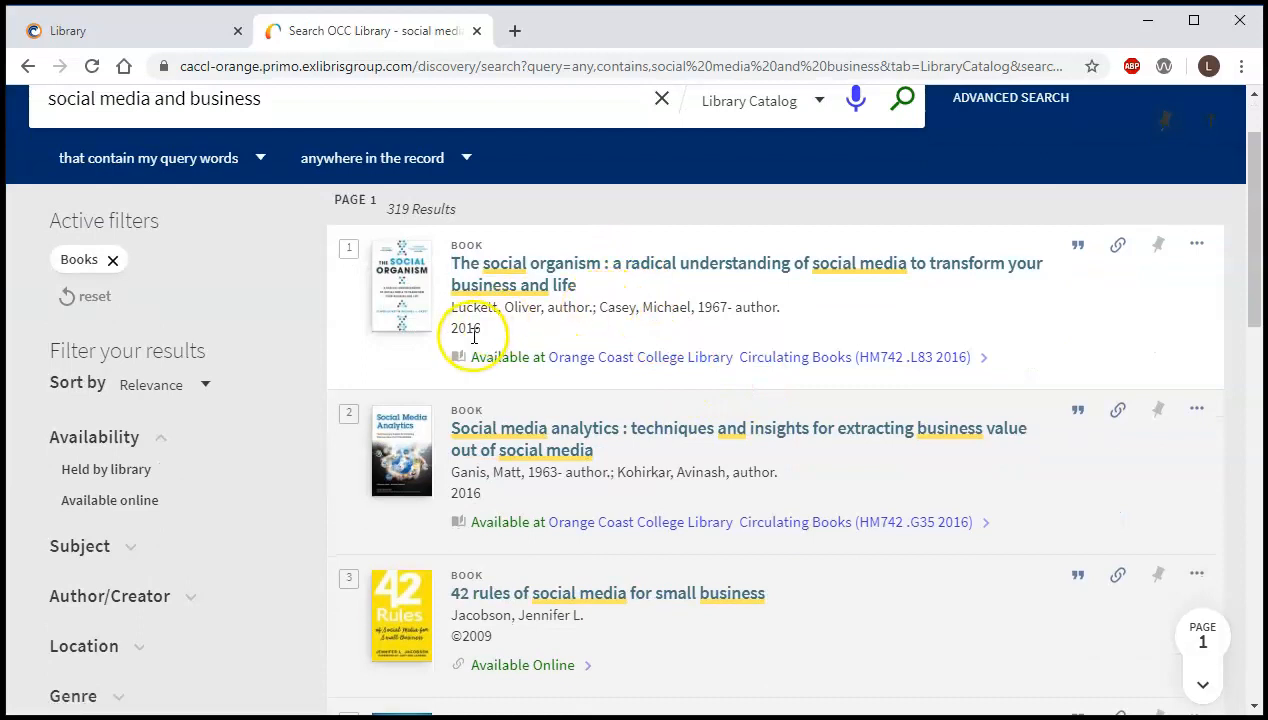
pyautogui.moveTo(630, 356)
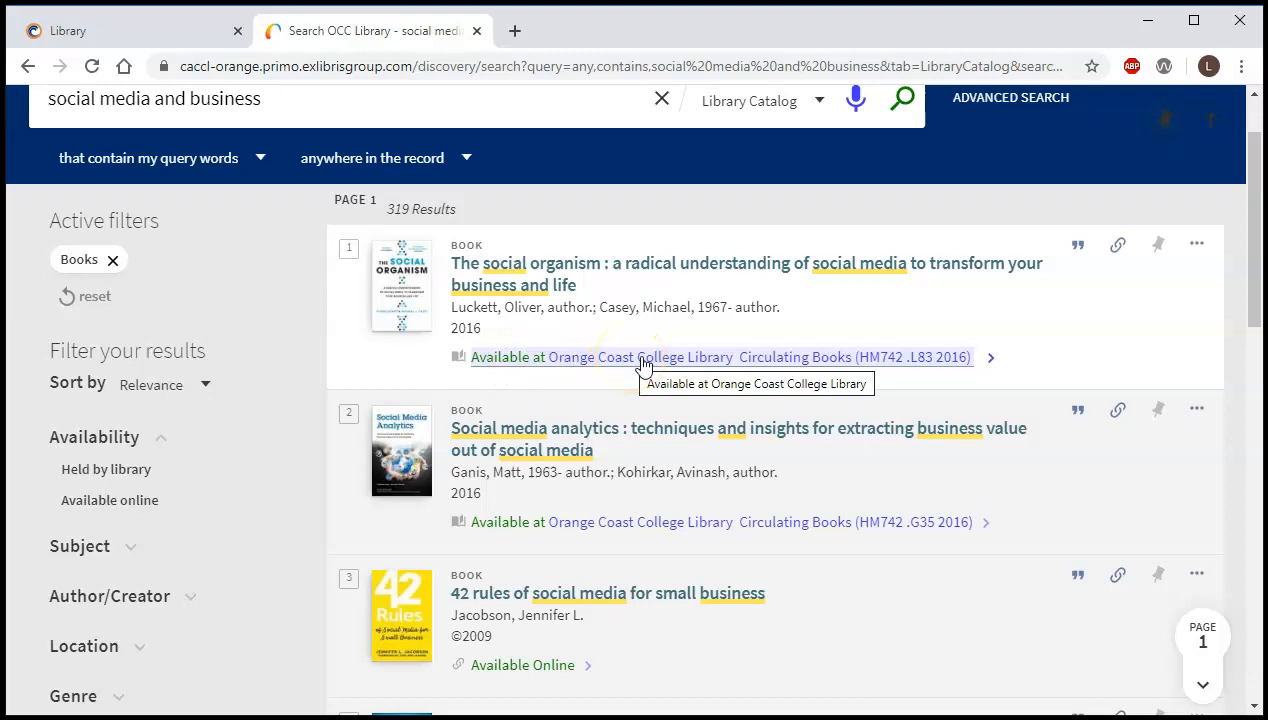
pyautogui.moveTo(784, 362)
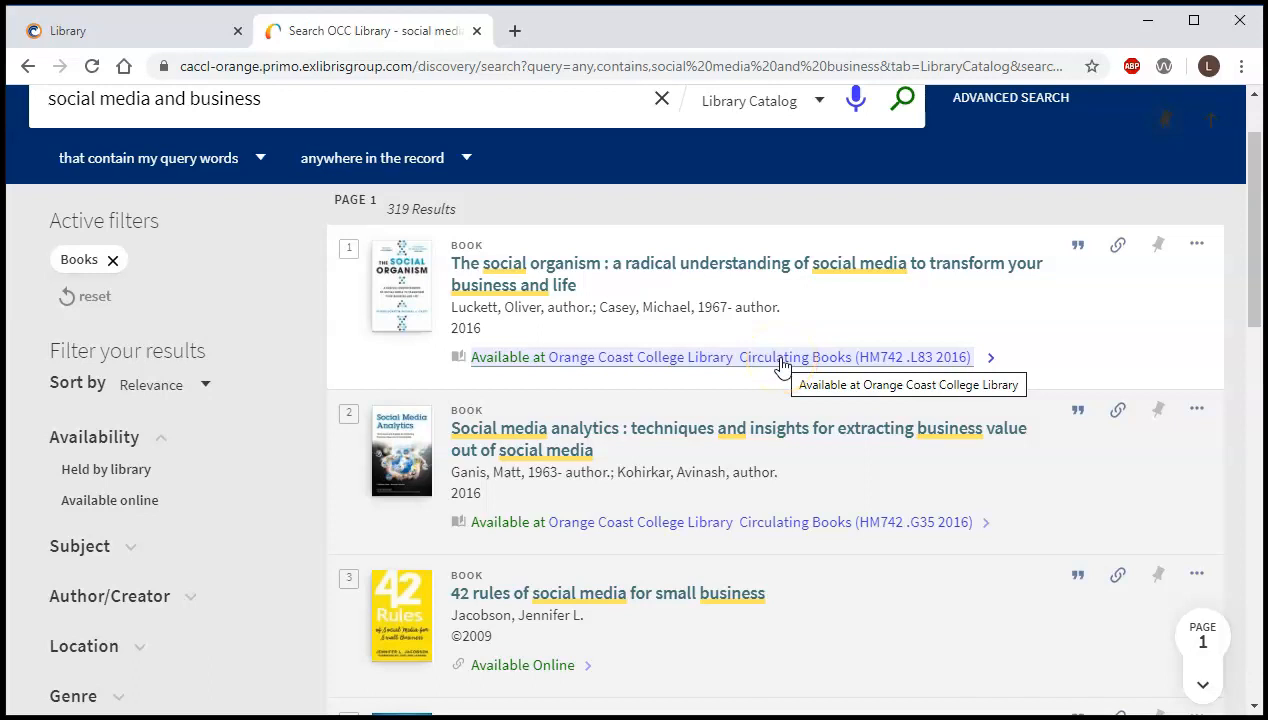
pyautogui.moveTo(864, 364)
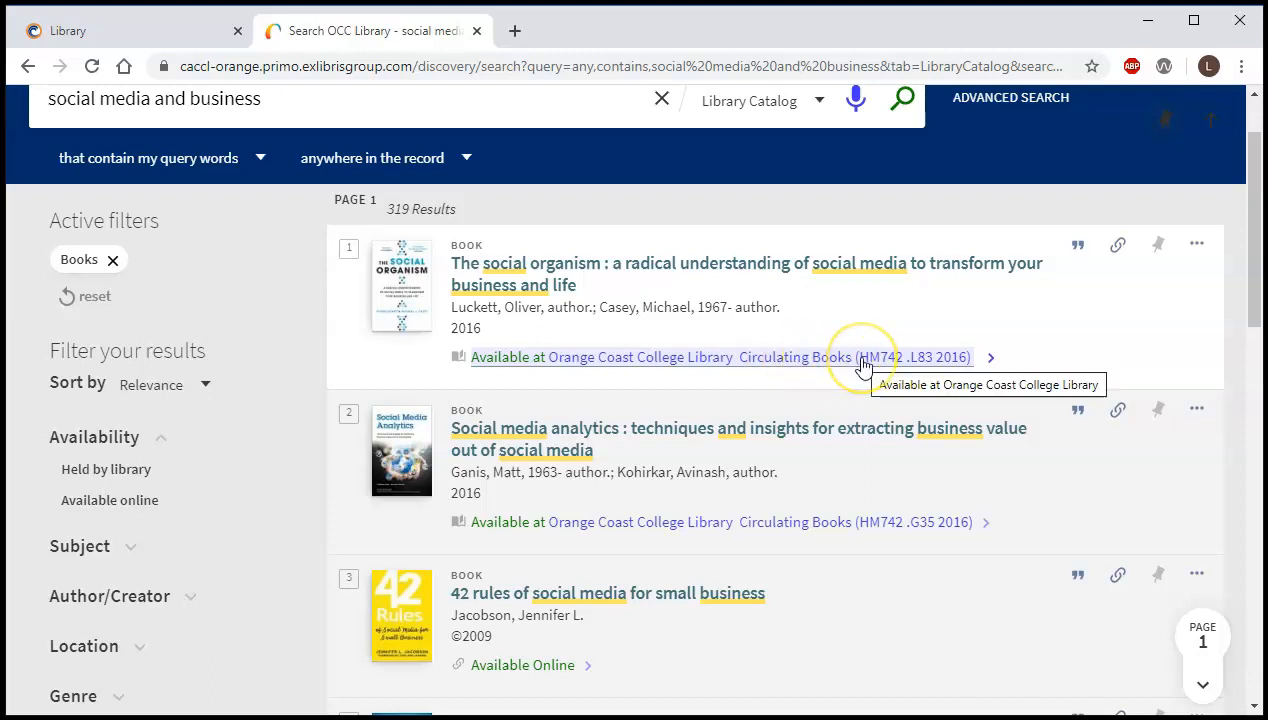
pyautogui.moveTo(862, 364)
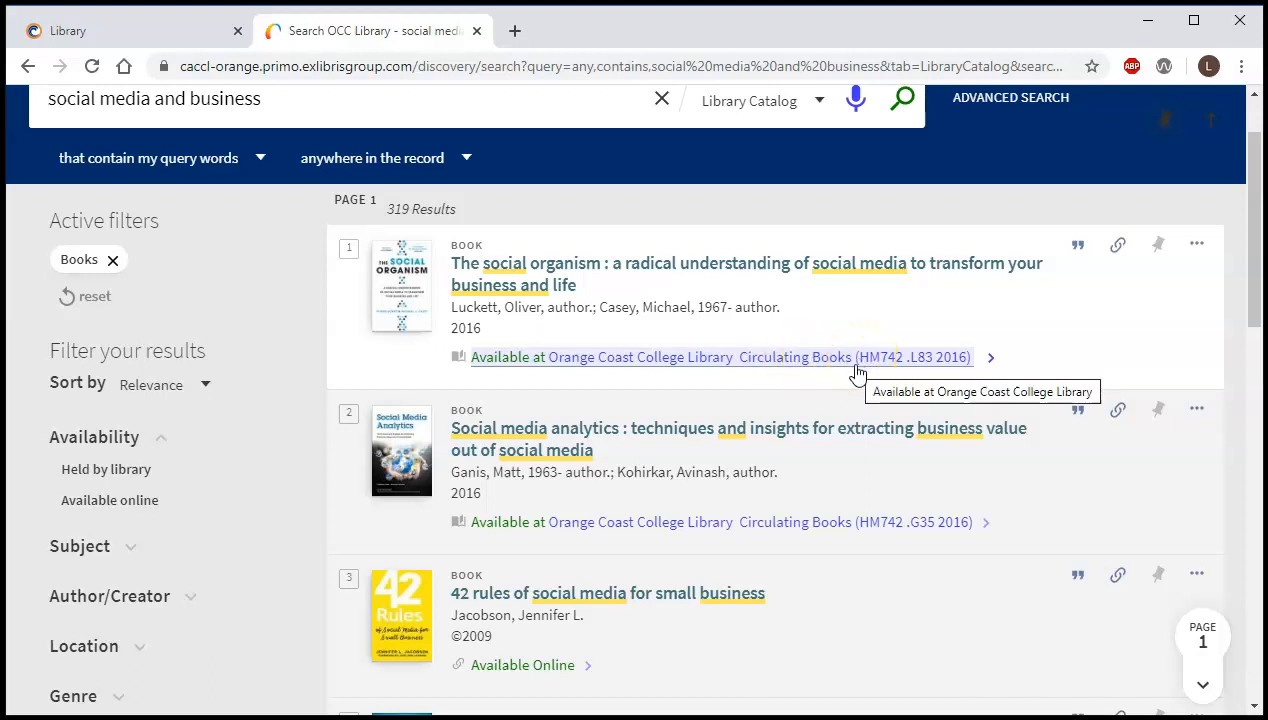
pyautogui.moveTo(656, 284)
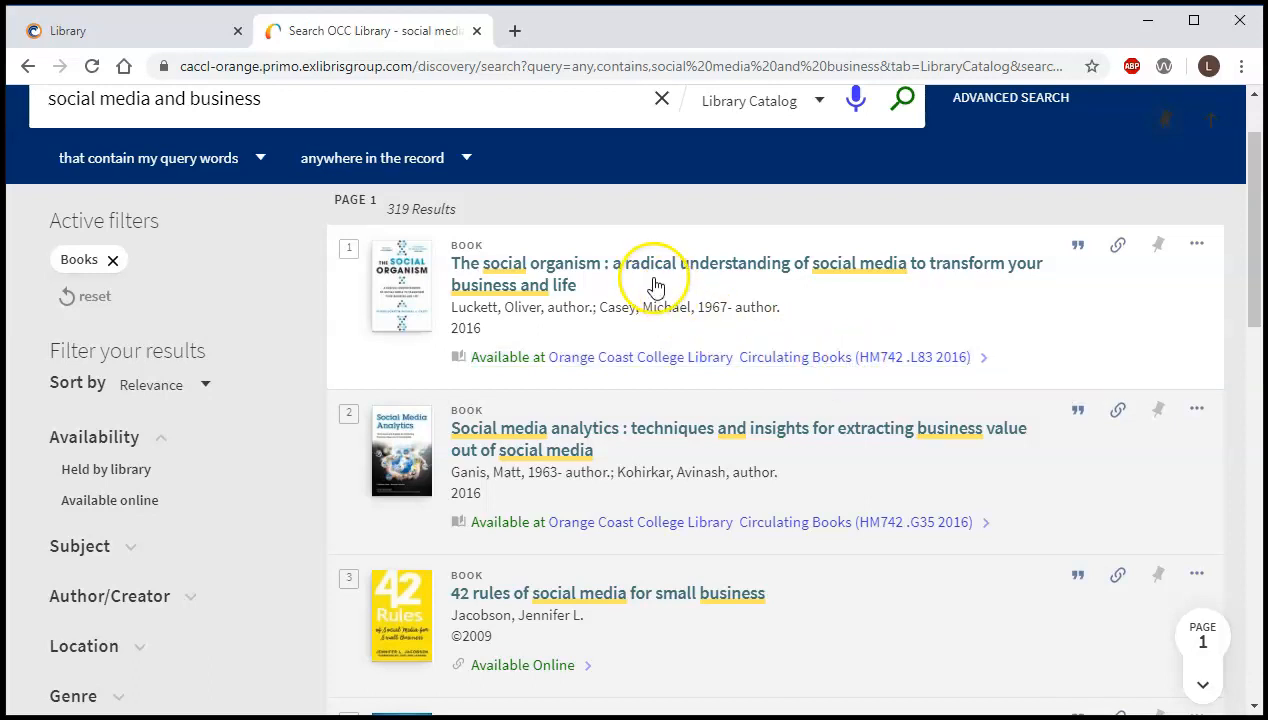
pyautogui.moveTo(890, 356)
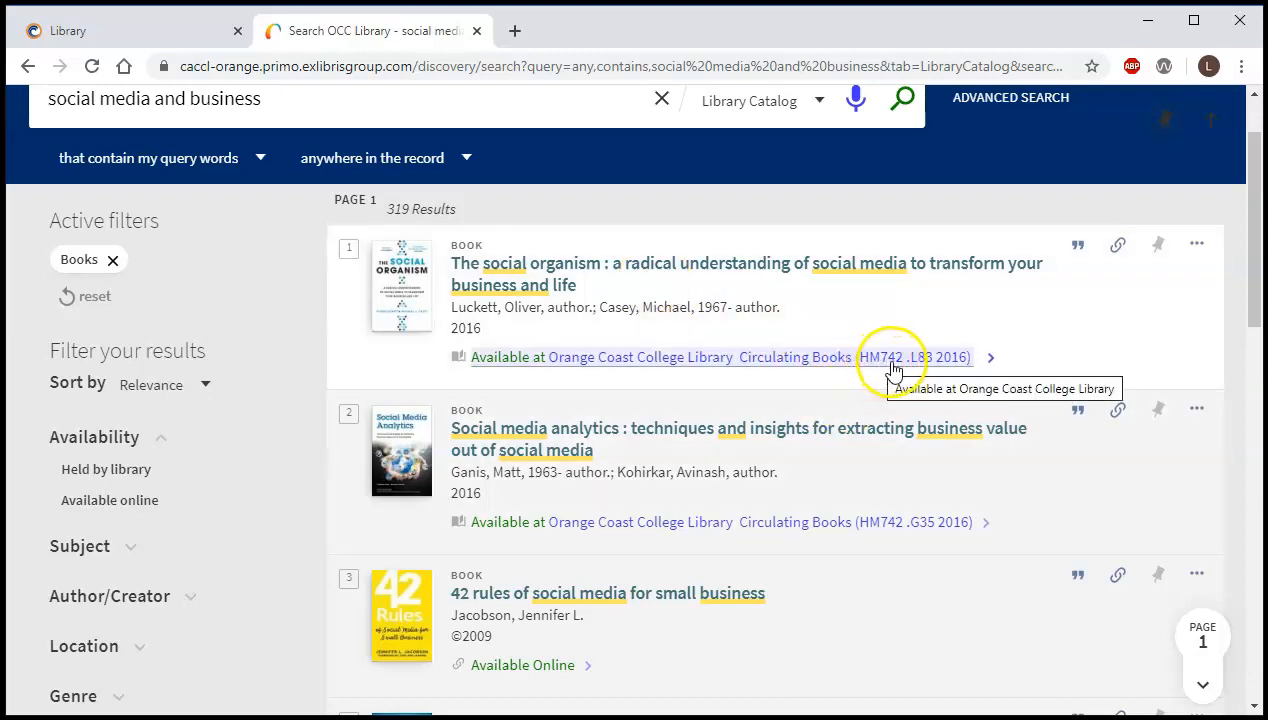
pyautogui.moveTo(956, 368)
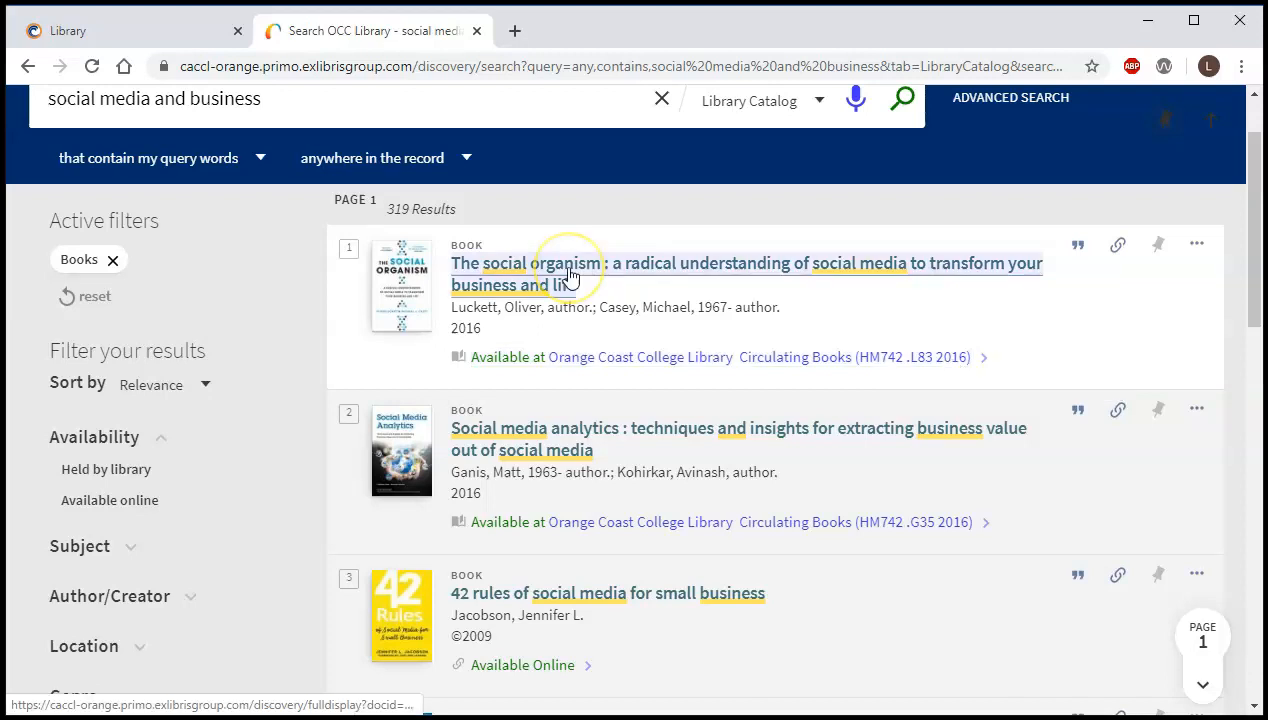
pyautogui.click(570, 264)
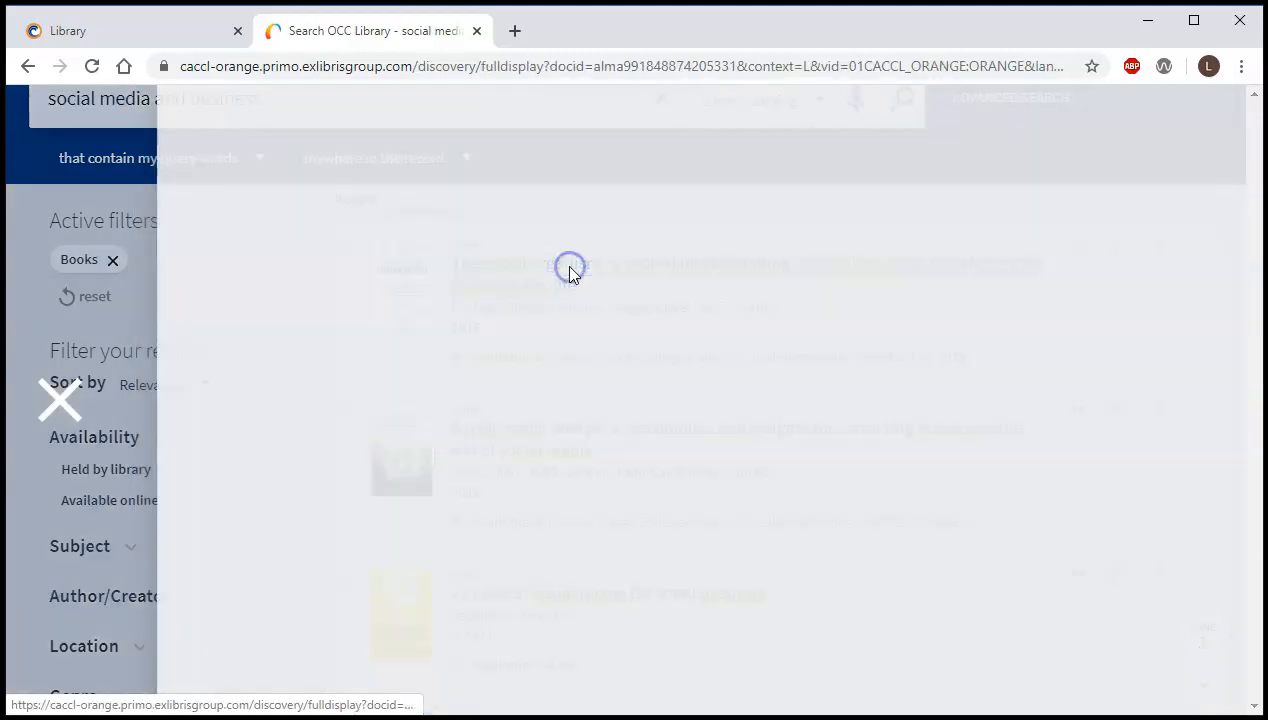
pyautogui.click(570, 266)
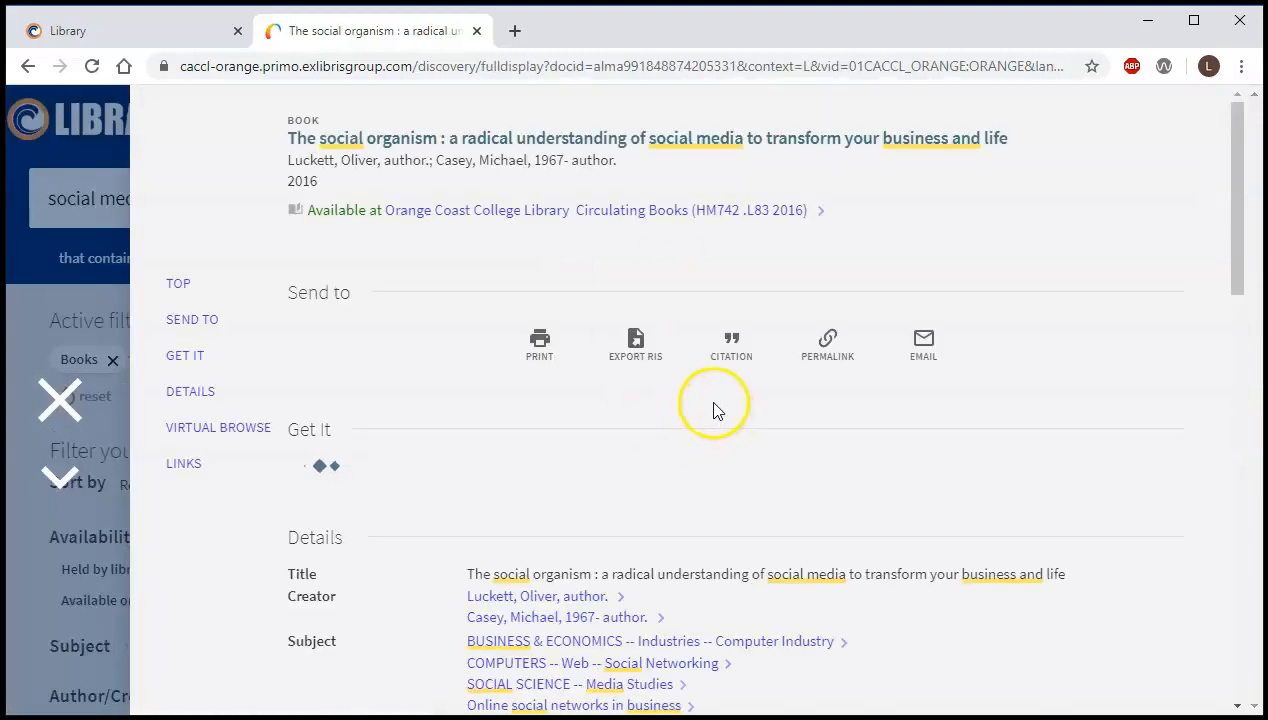
pyautogui.scroll(-3)
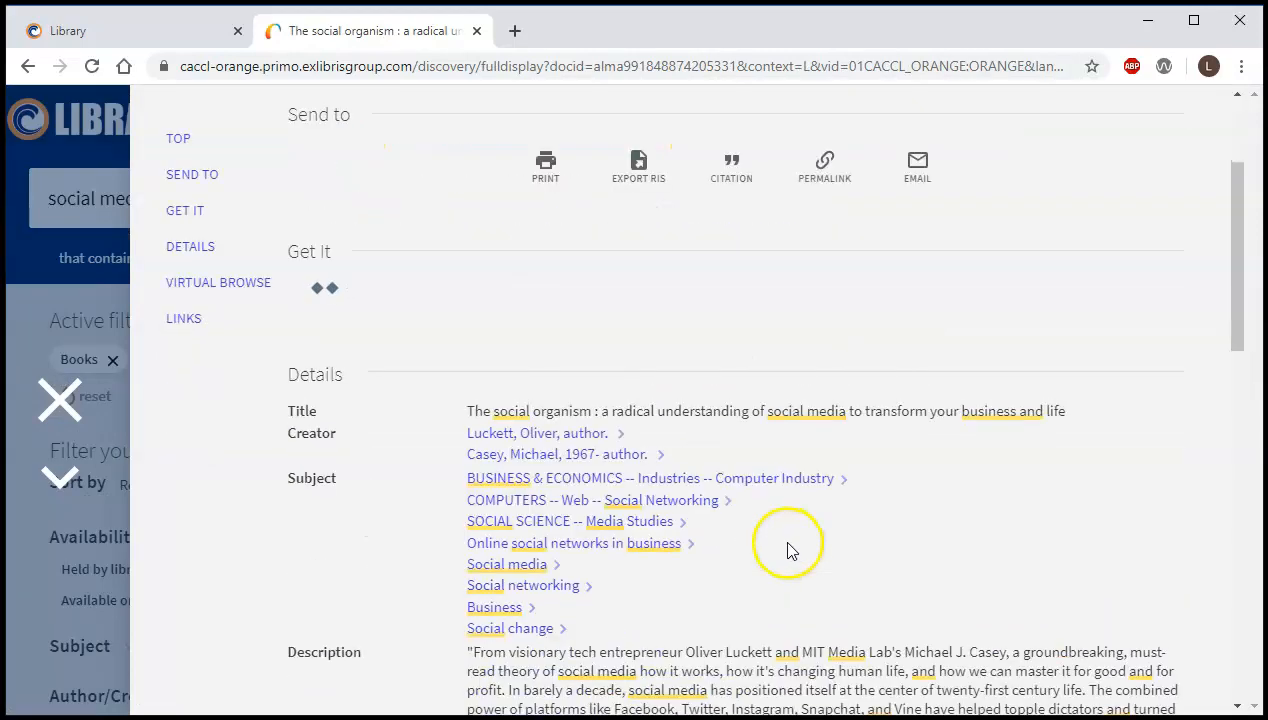
pyautogui.scroll(-3)
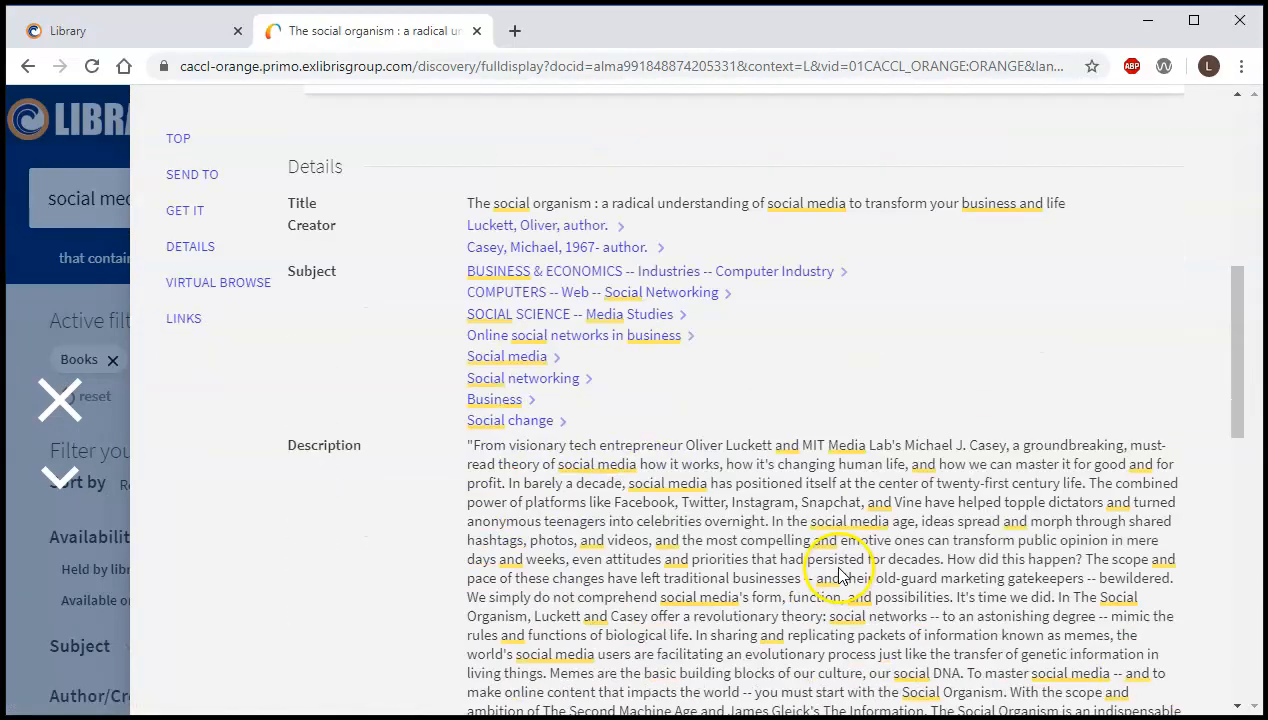
pyautogui.click(184, 210)
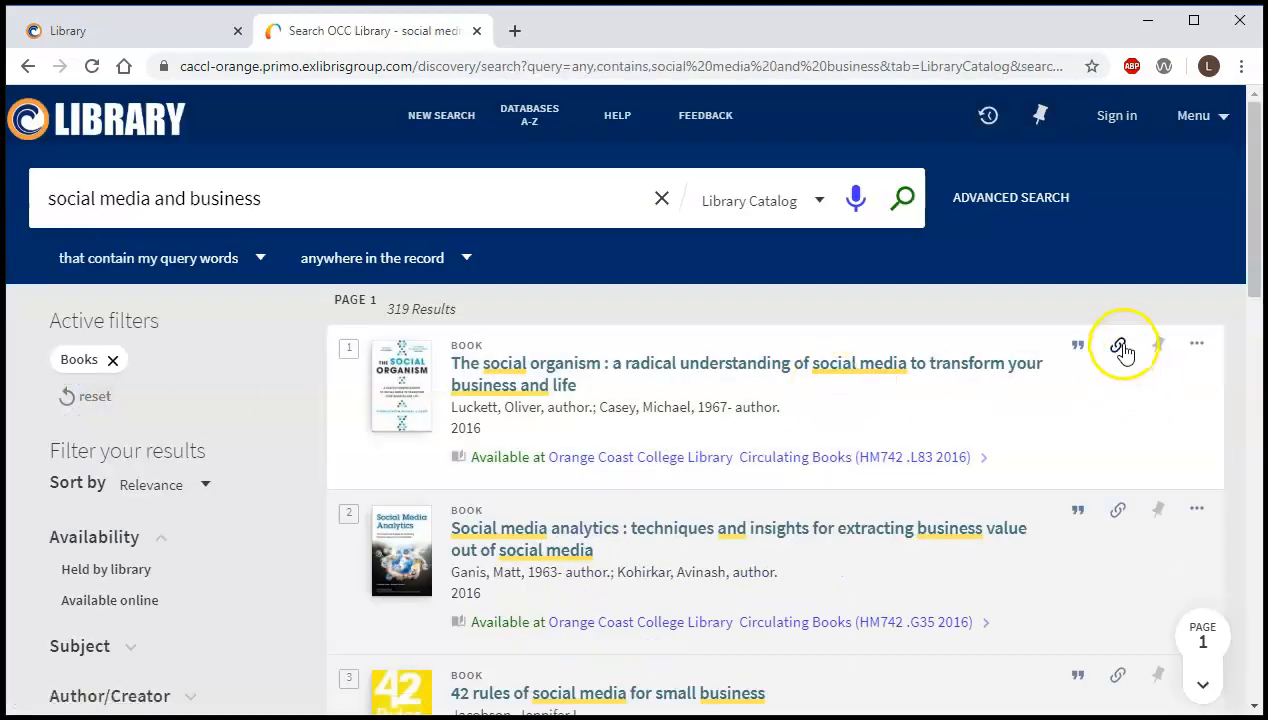
pyautogui.moveTo(1076, 344)
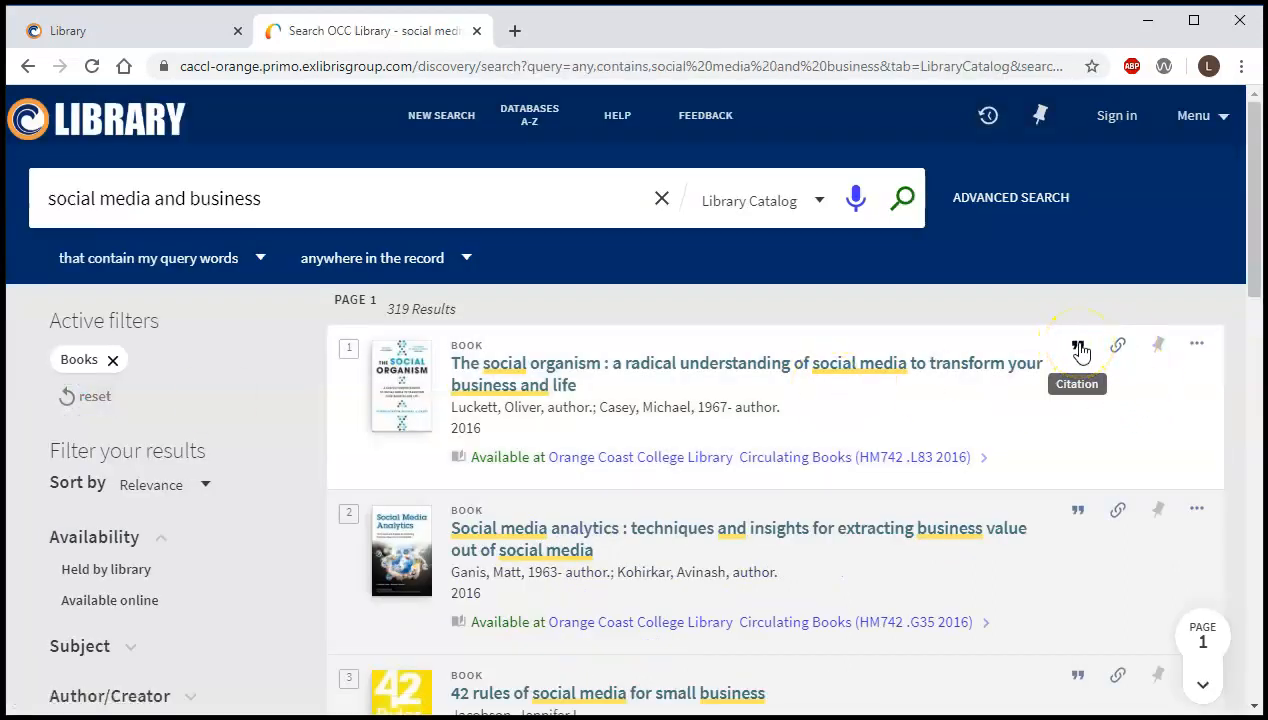
pyautogui.click(1078, 344)
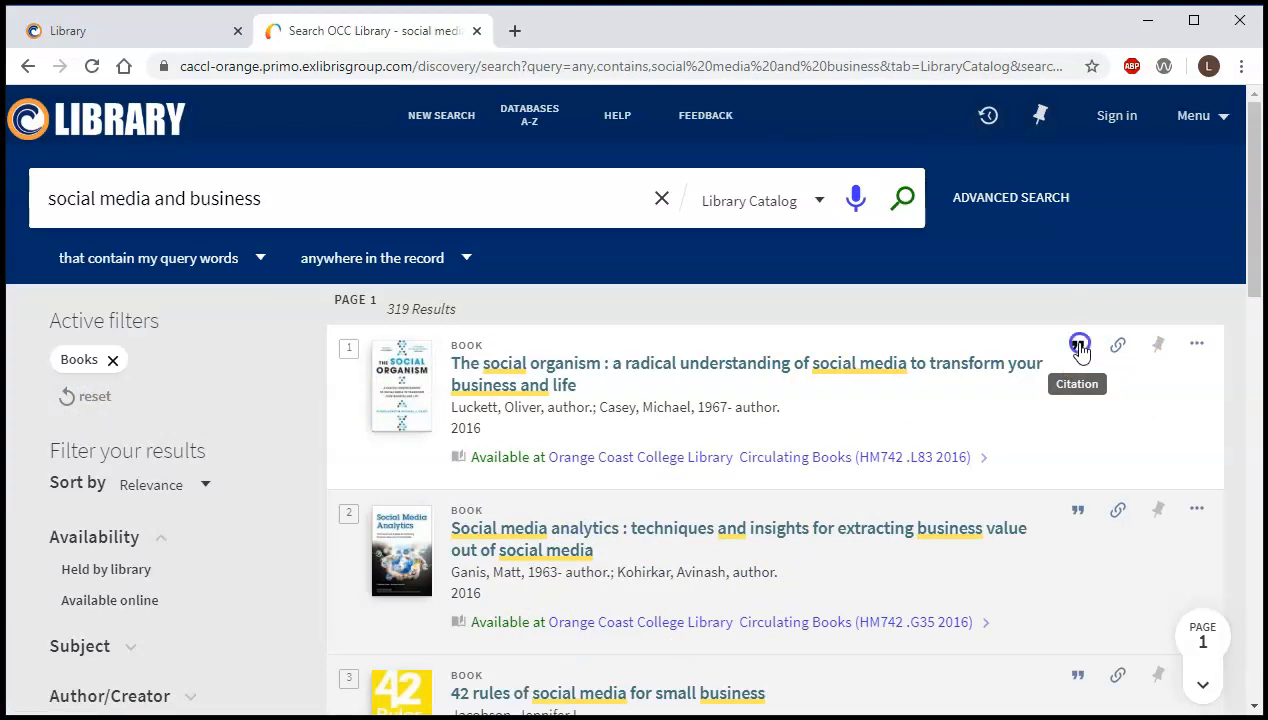
pyautogui.click(1080, 344)
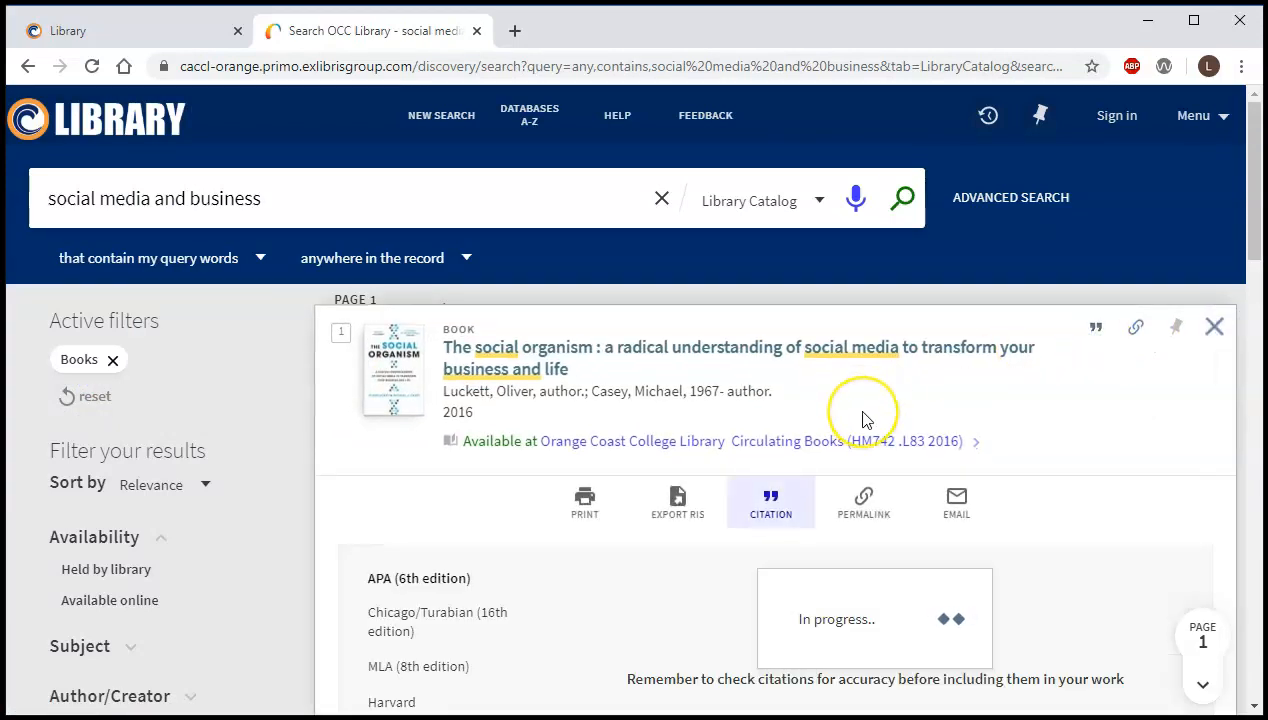
pyautogui.scroll(-3)
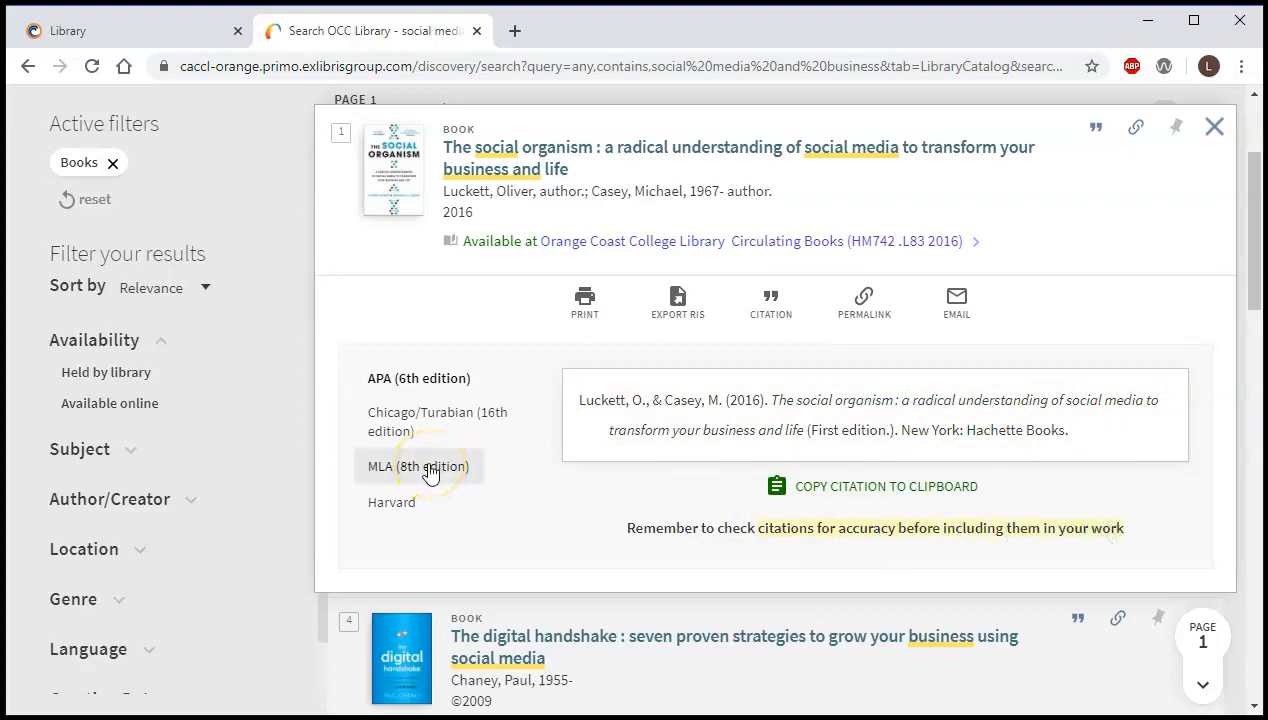
pyautogui.click(416, 466)
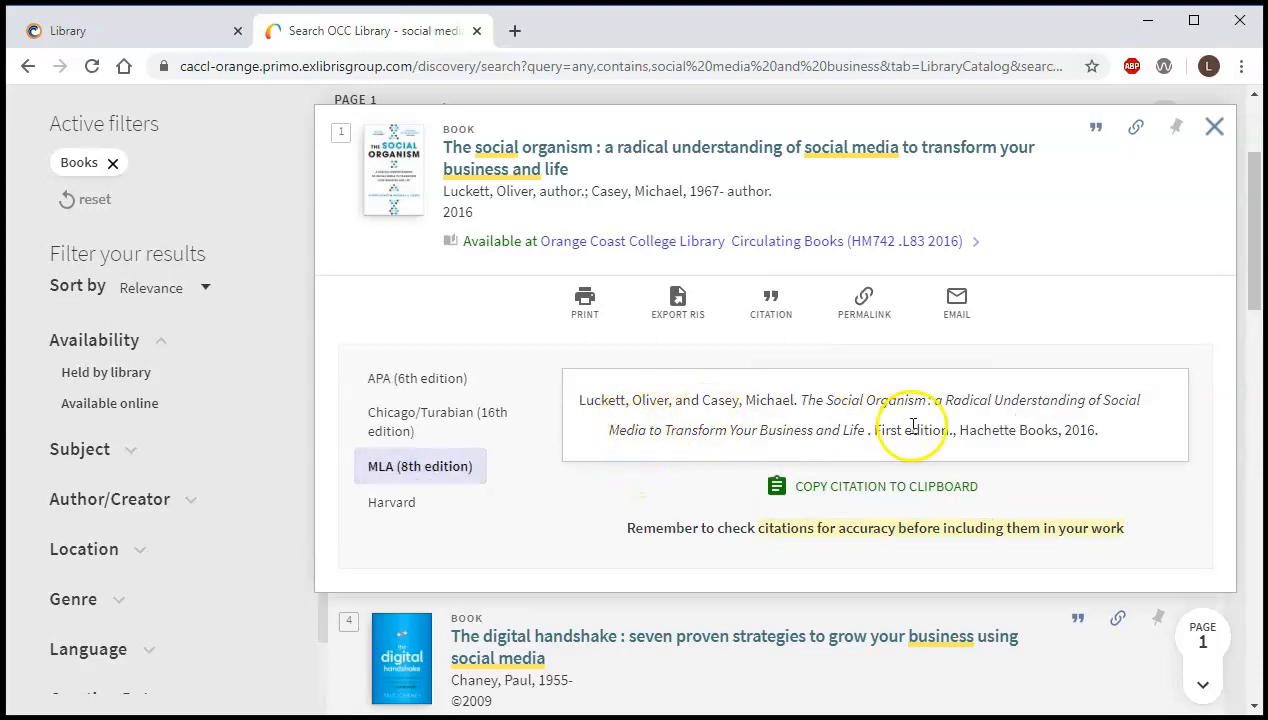
pyautogui.click(1214, 128)
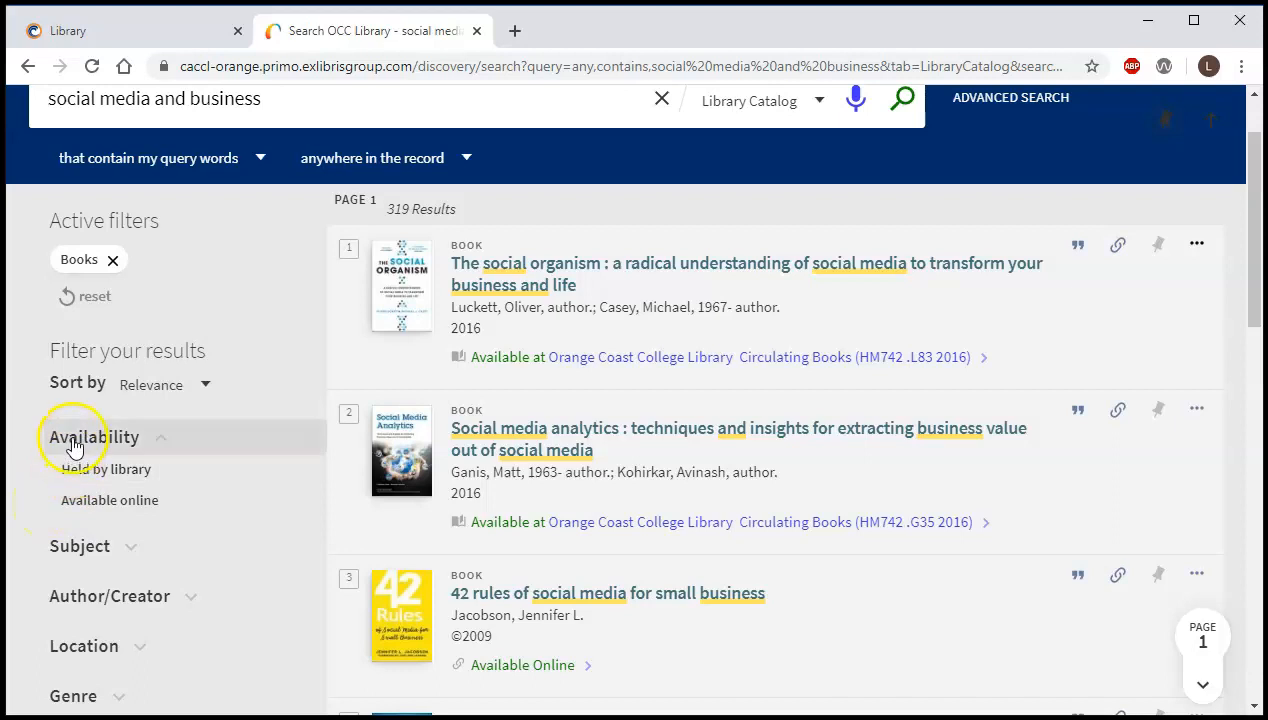
# - Narrow the books to items available online, leaving 109 results
pyautogui.click(54, 500)
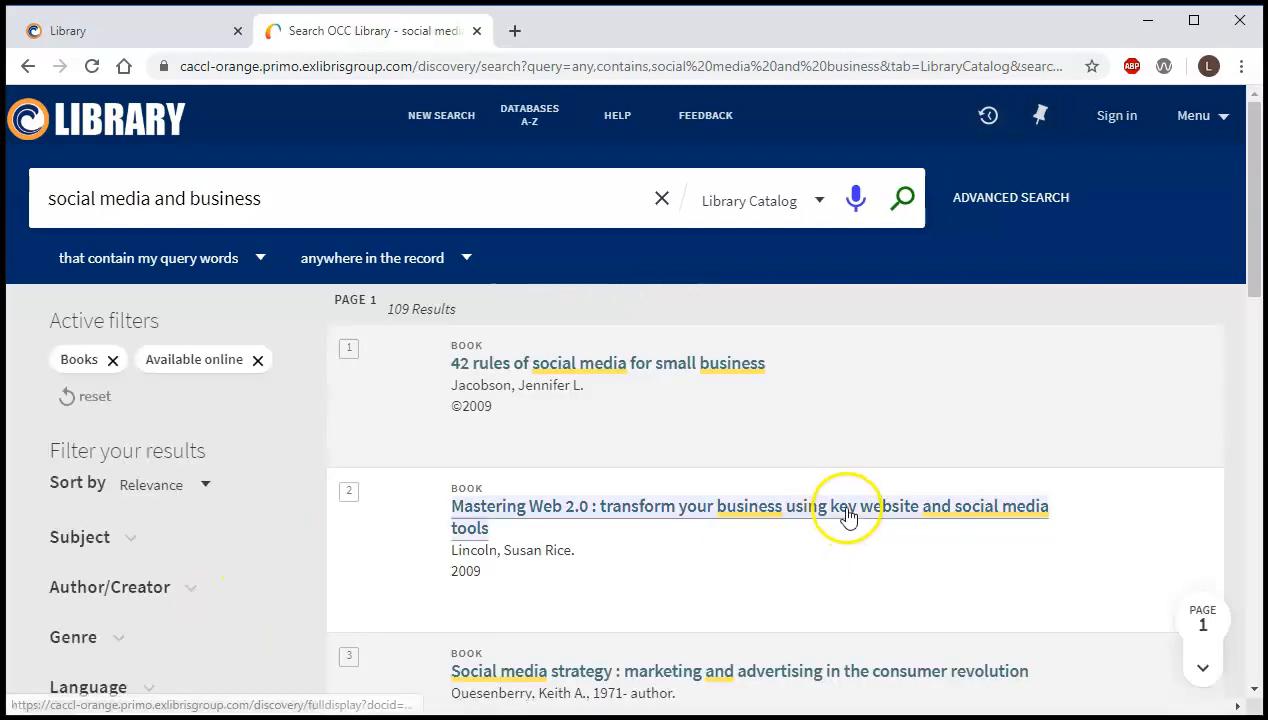
pyautogui.scroll(-3)
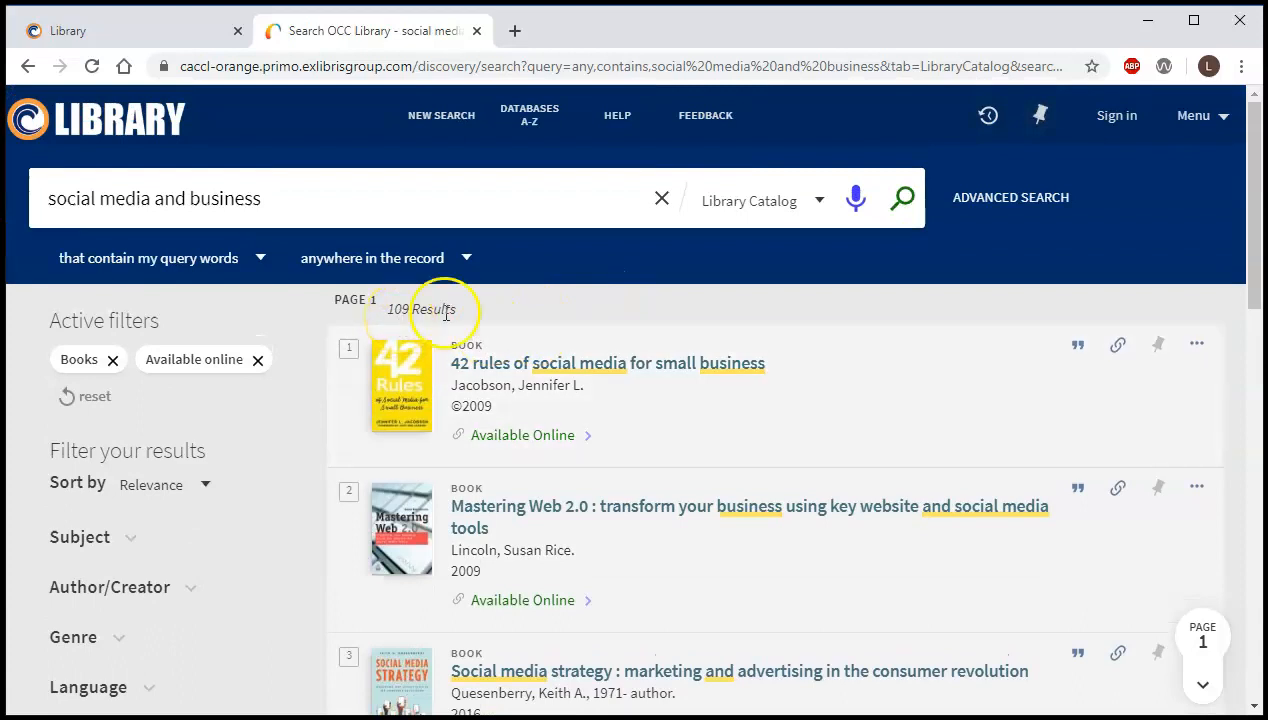
pyautogui.moveTo(844, 408)
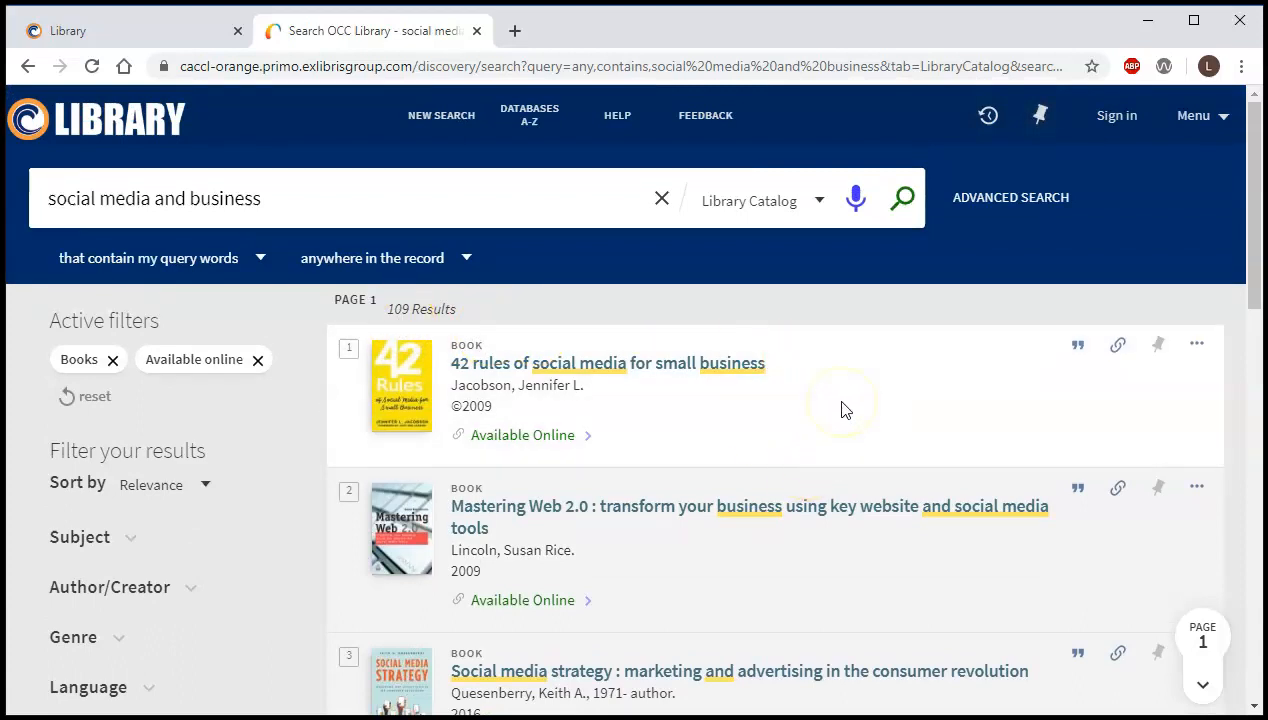
pyautogui.scroll(-3)
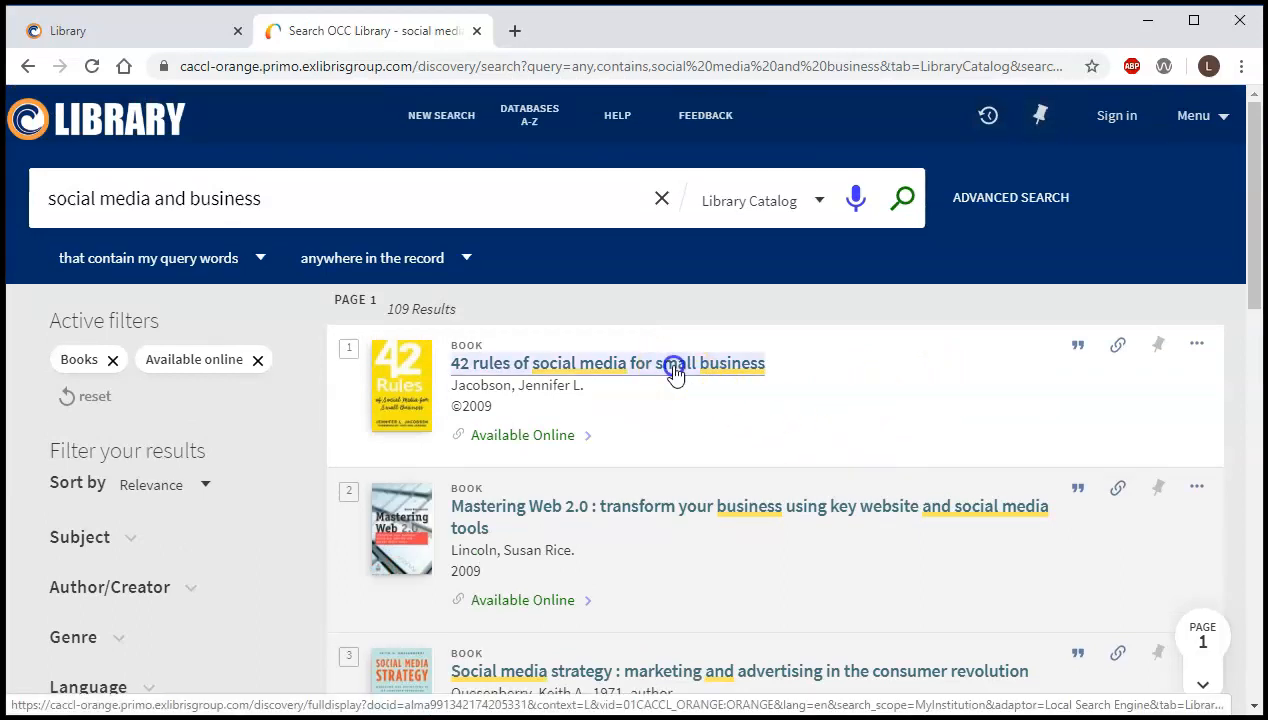
# - Request the online full text of '42 rules of social media for small business' from its record
pyautogui.click(608, 364)
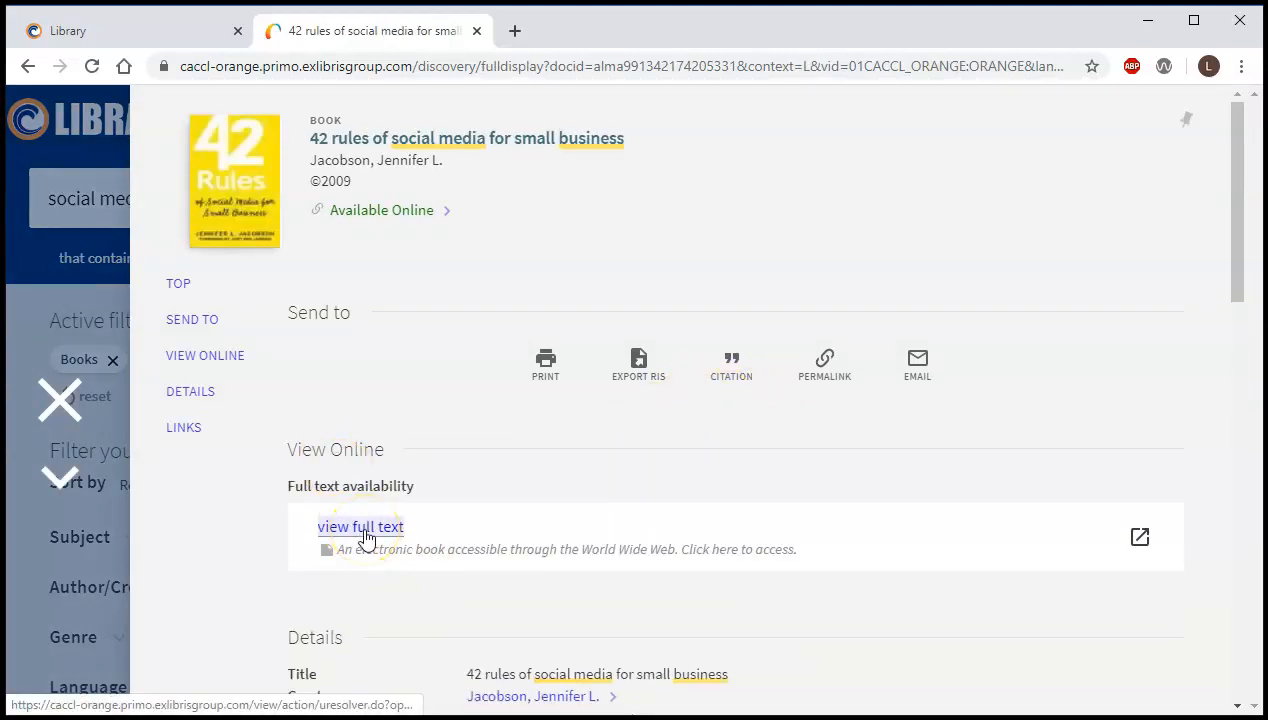
pyautogui.click(360, 528)
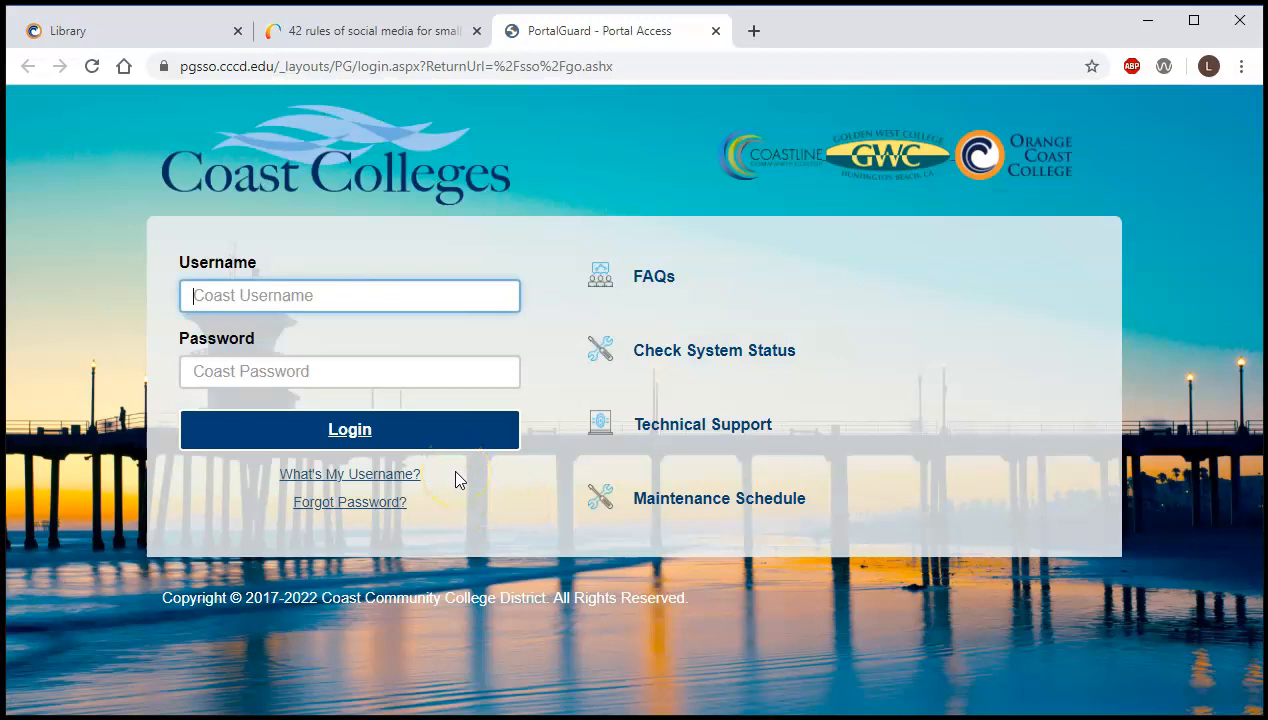
pyautogui.moveTo(312, 668)
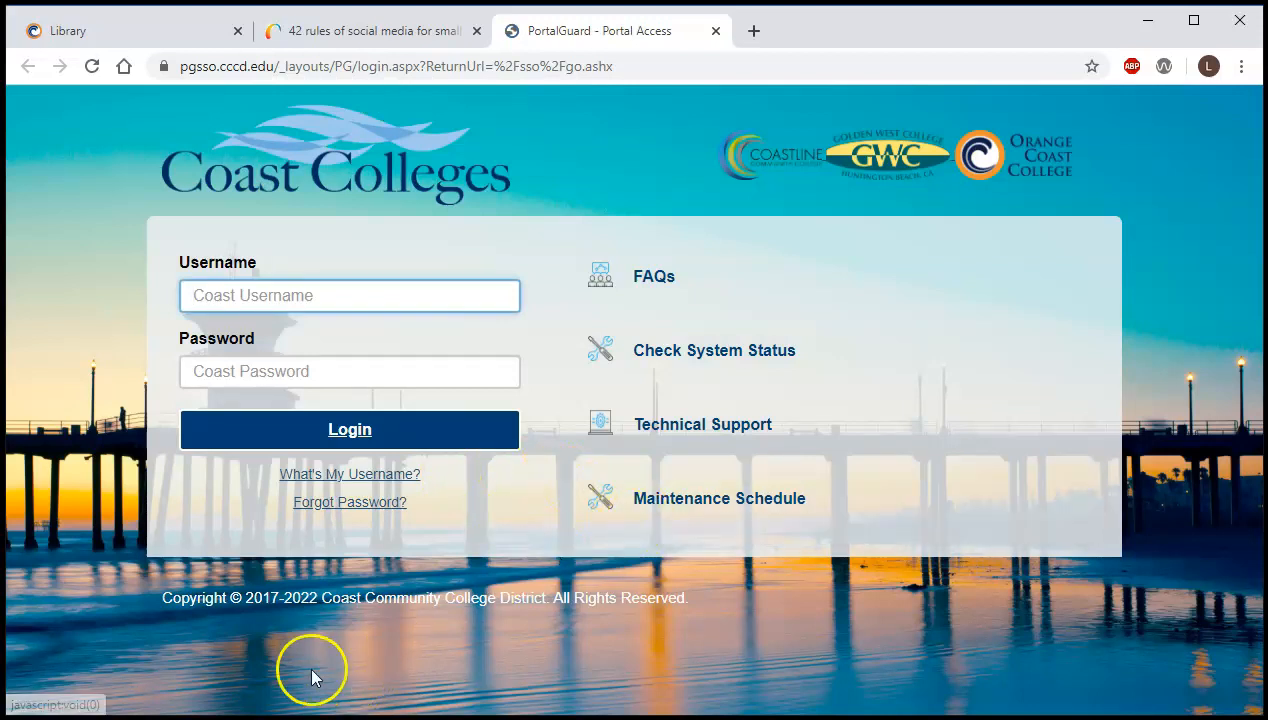
pyautogui.moveTo(180, 664)
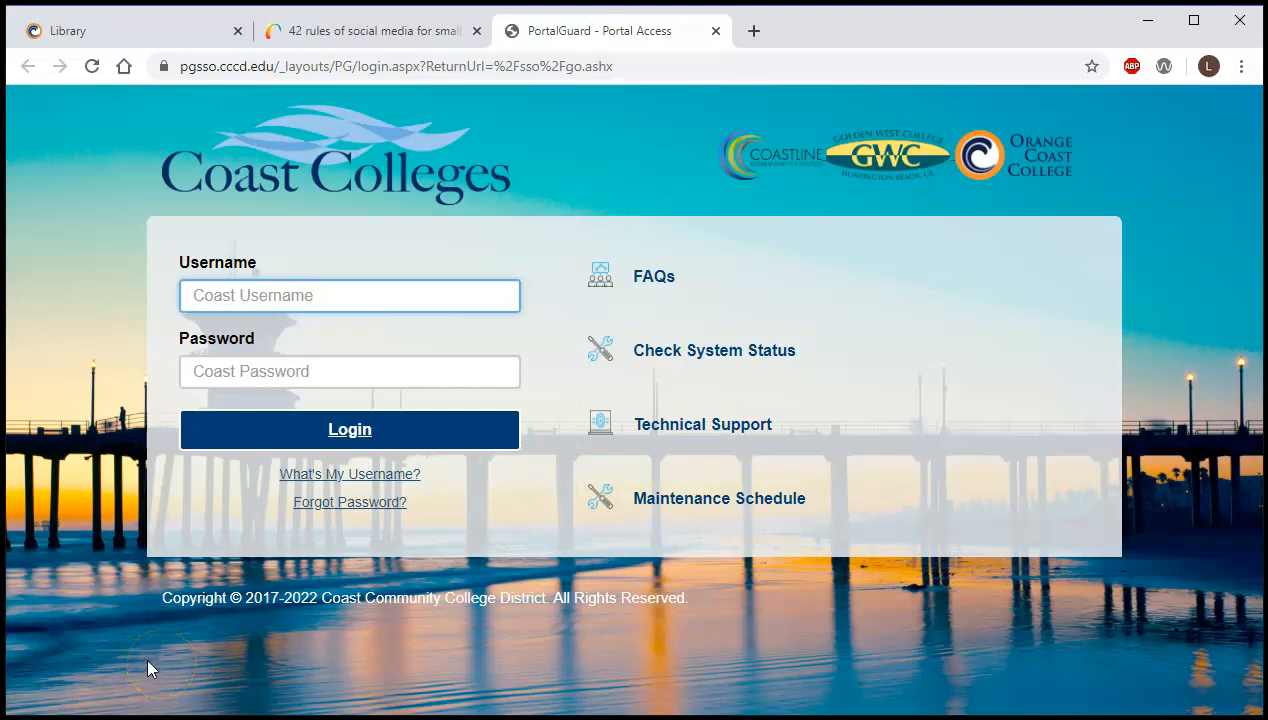
# - Submit the Coast Colleges PortalGuard sign-in to reach the EBSCOhost eBook record
pyautogui.click(600, 32)
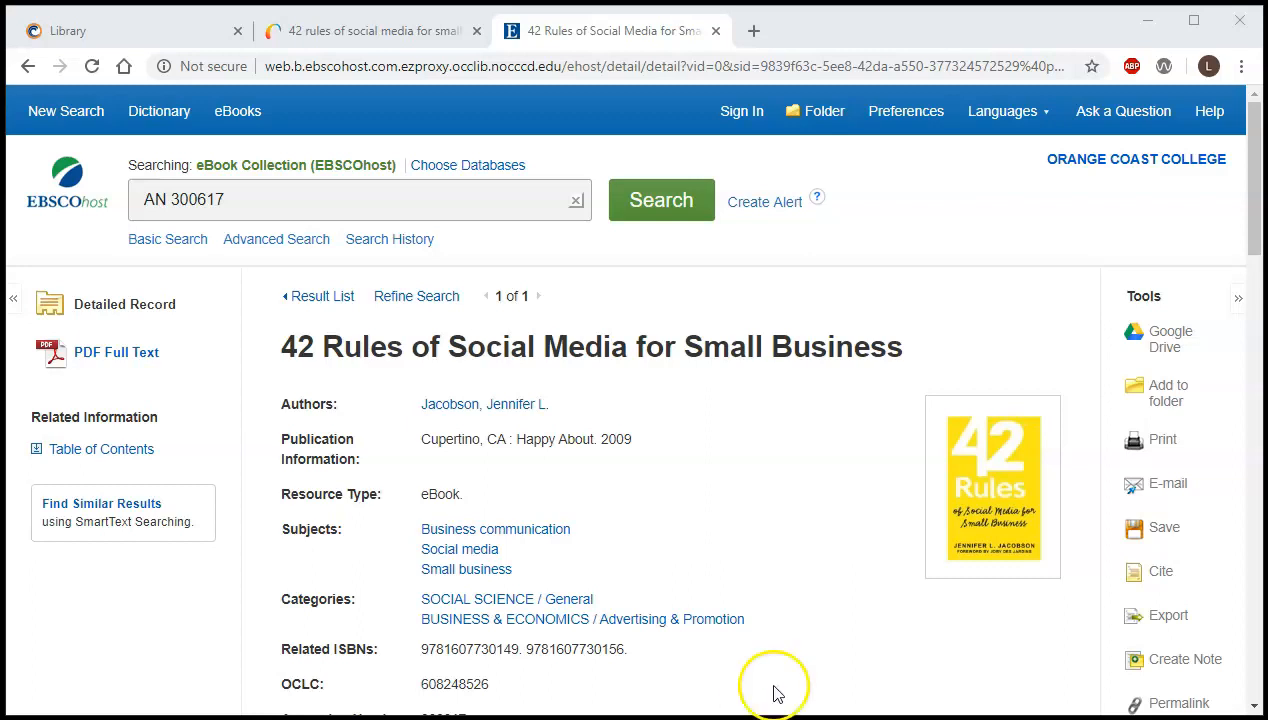
pyautogui.moveTo(770, 432)
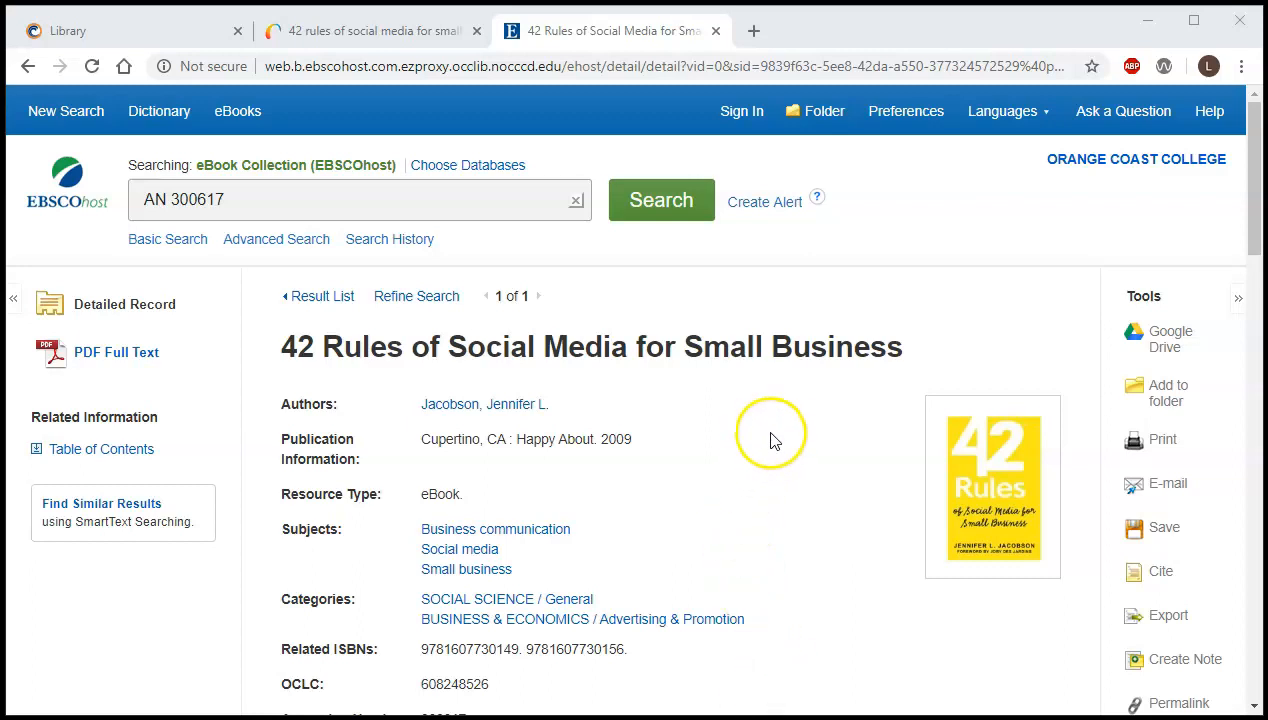
# - Launch the eBook Full Text viewer for '42 Rules of Social Media for Small Business'
pyautogui.scroll(-3)
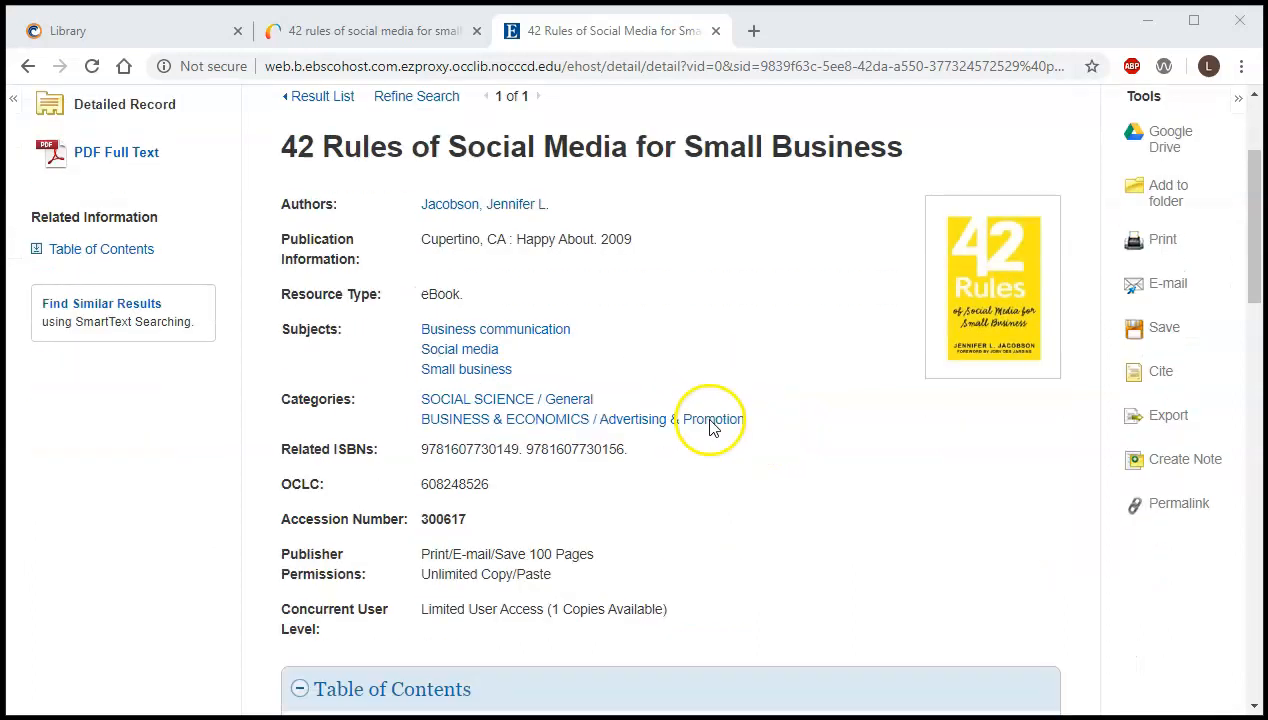
pyautogui.click(712, 420)
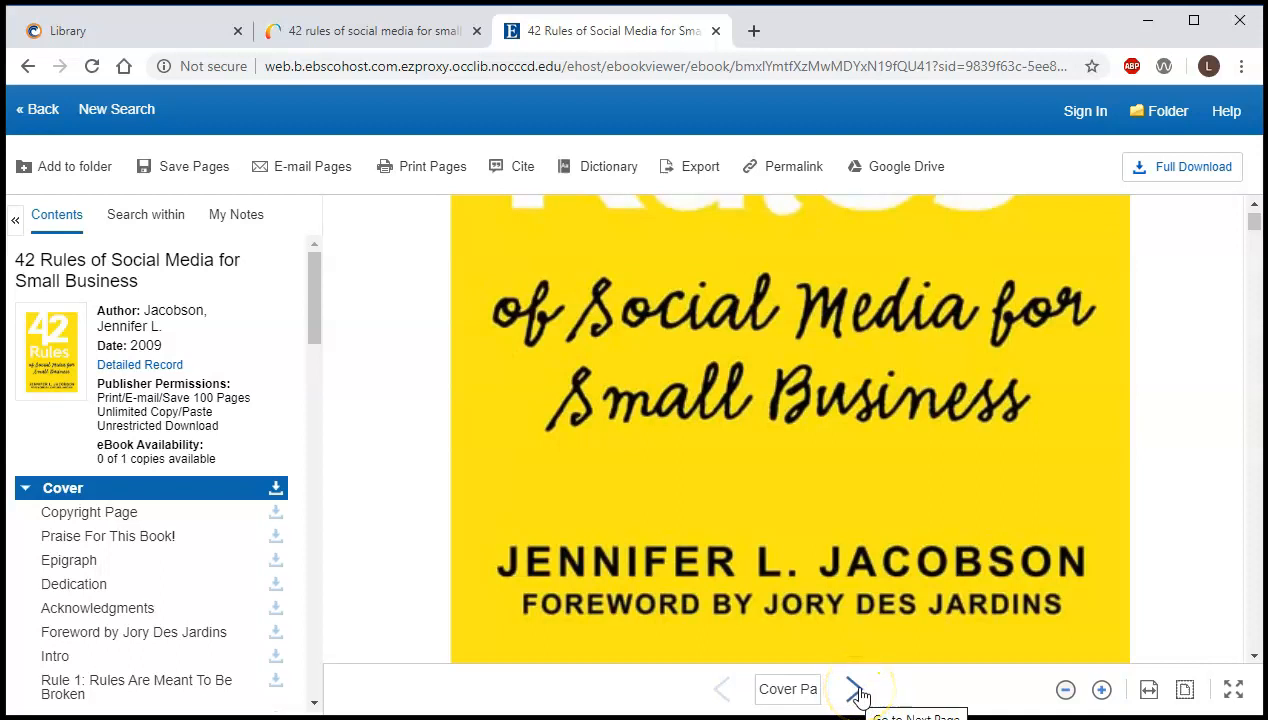
# - Jump from the cover to Rule 7, 'If You Write a Good Blog, People Will Read It', on page 22
pyautogui.click(858, 688)
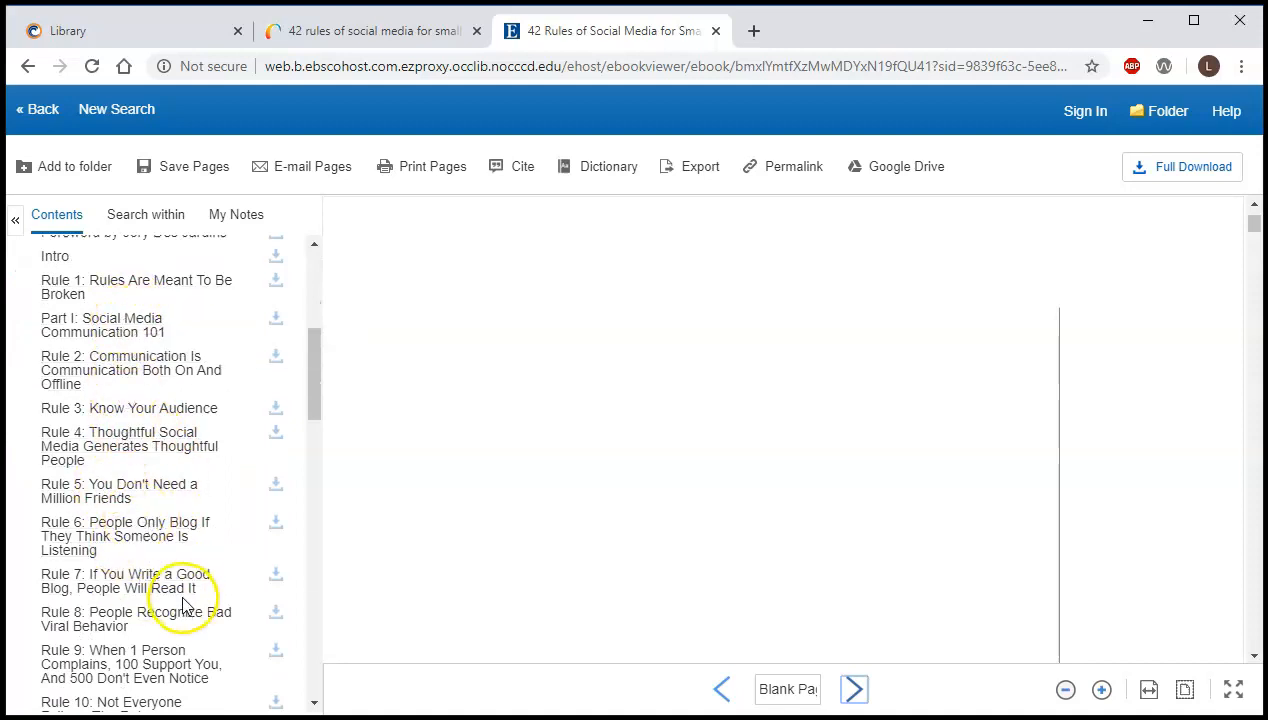
pyautogui.moveTo(116, 580)
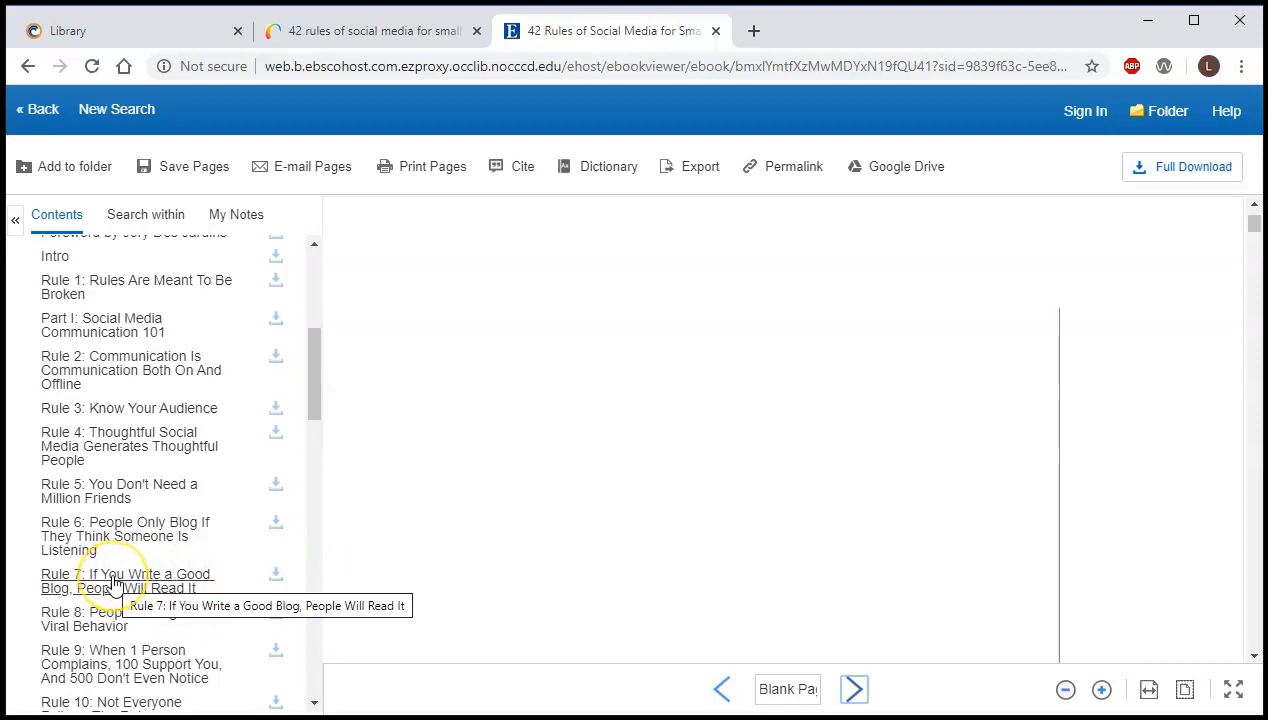
pyautogui.click(116, 580)
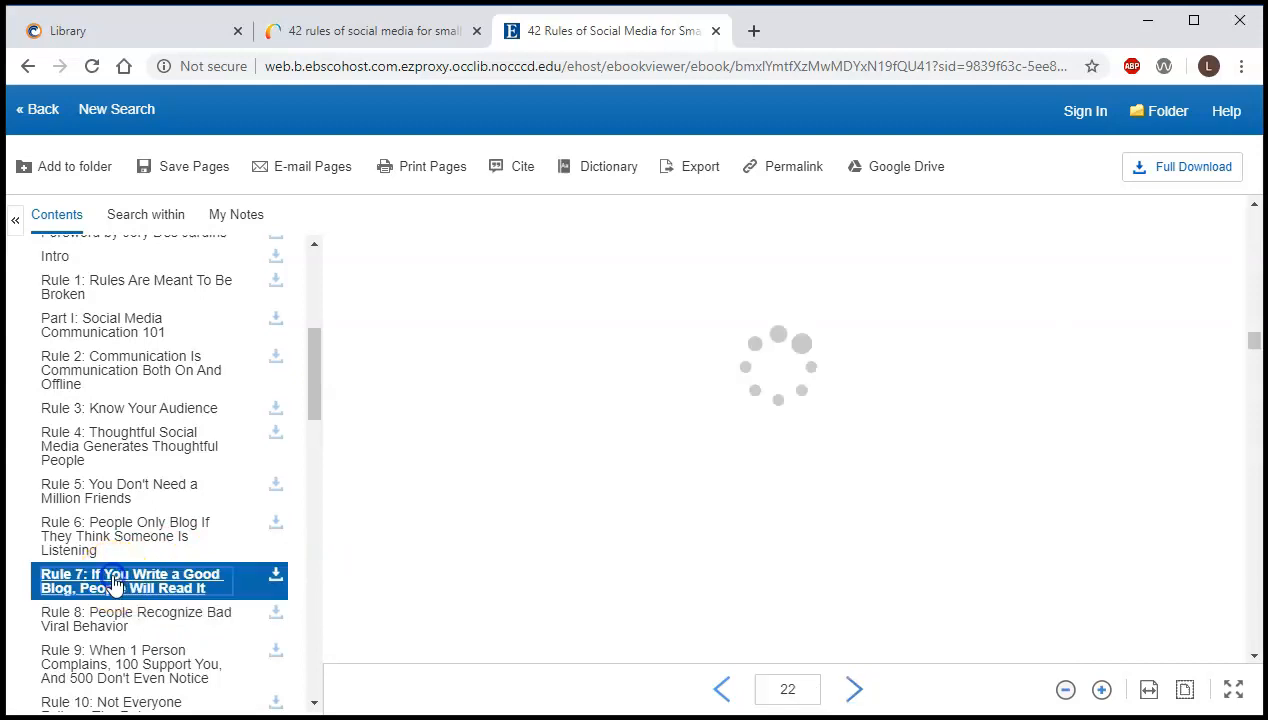
pyautogui.click(130, 580)
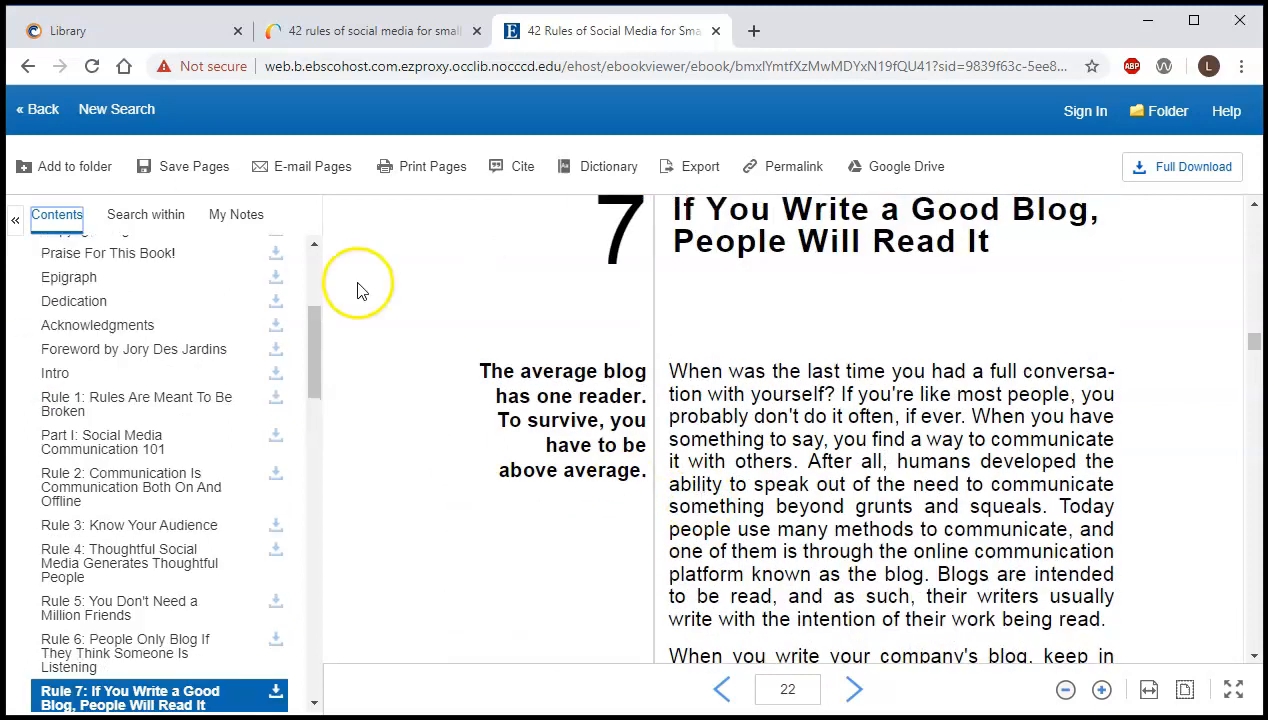
pyautogui.moveTo(144, 216)
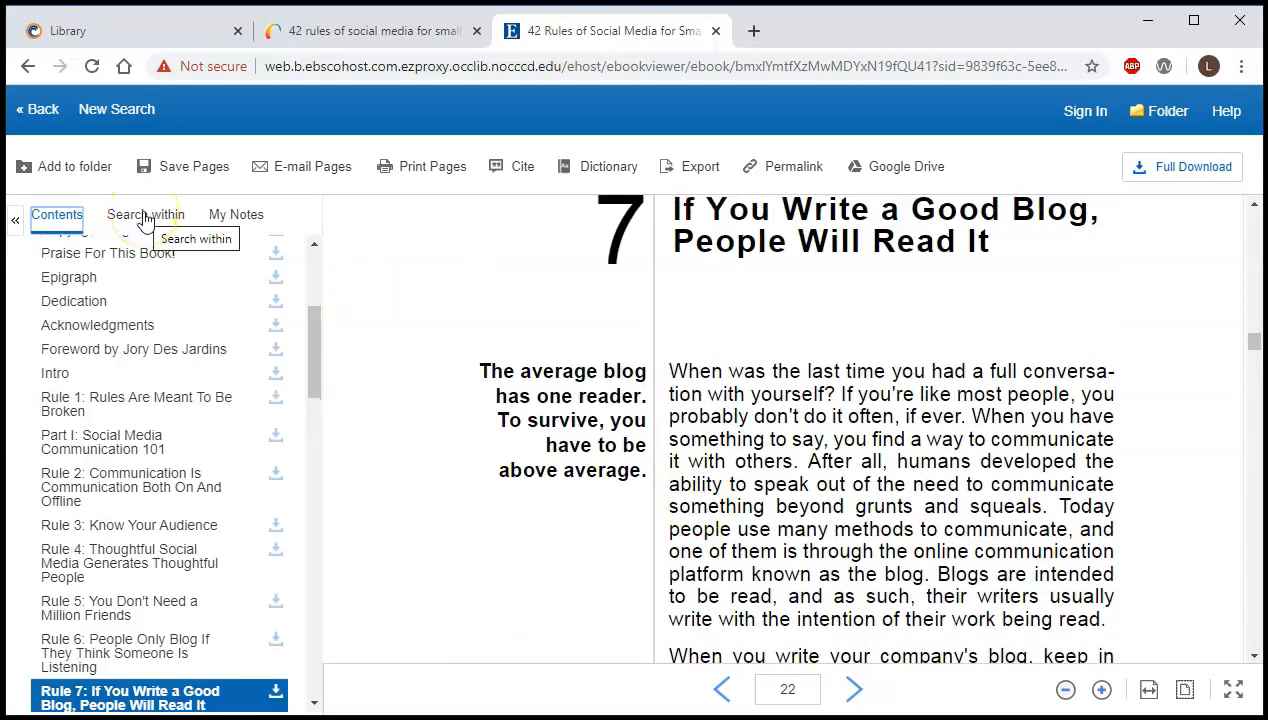
# - Search within the eBook for 'blog' (108 matches) and view the highlighted hits on pages 23 and 22
pyautogui.click(144, 214)
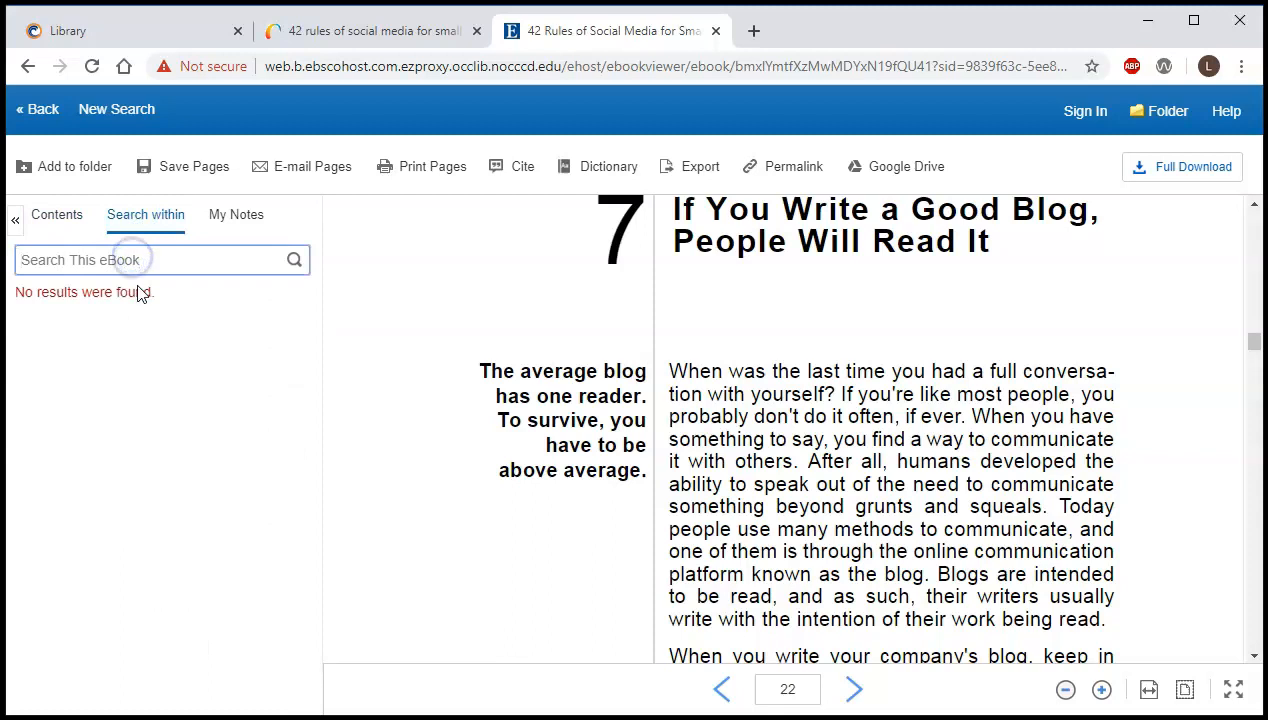
pyautogui.write('blog')
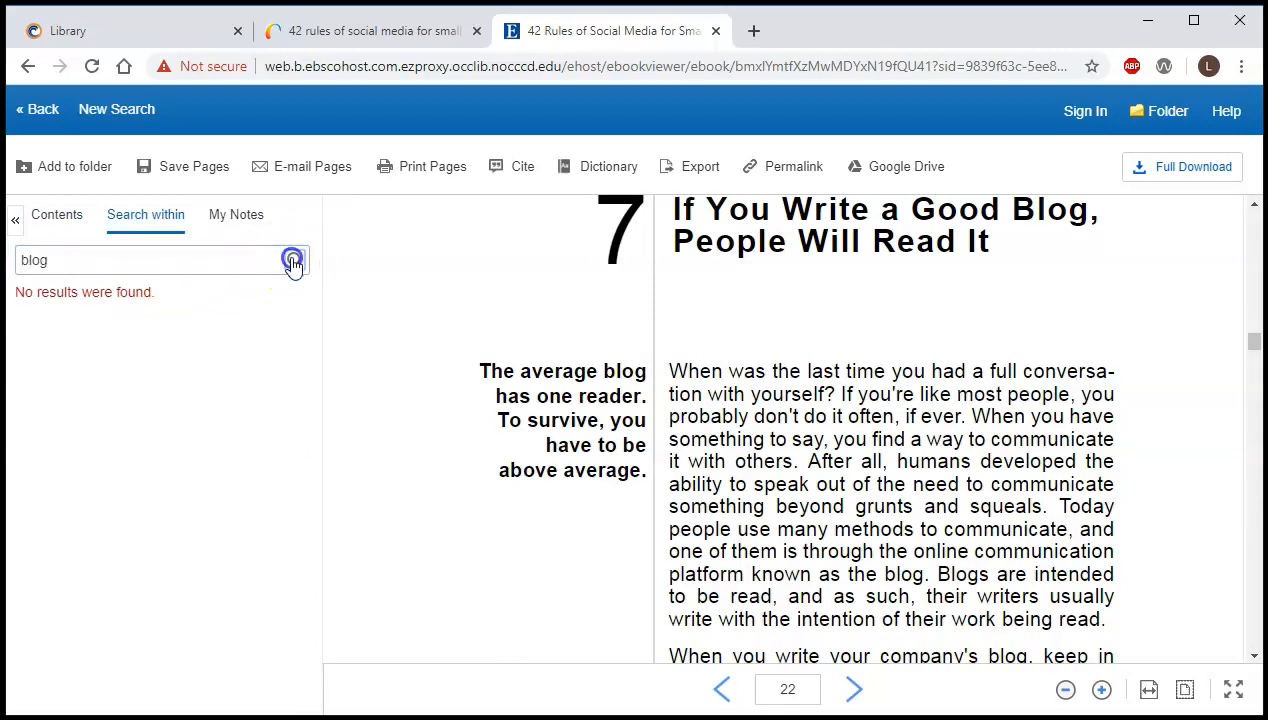
pyautogui.click(292, 260)
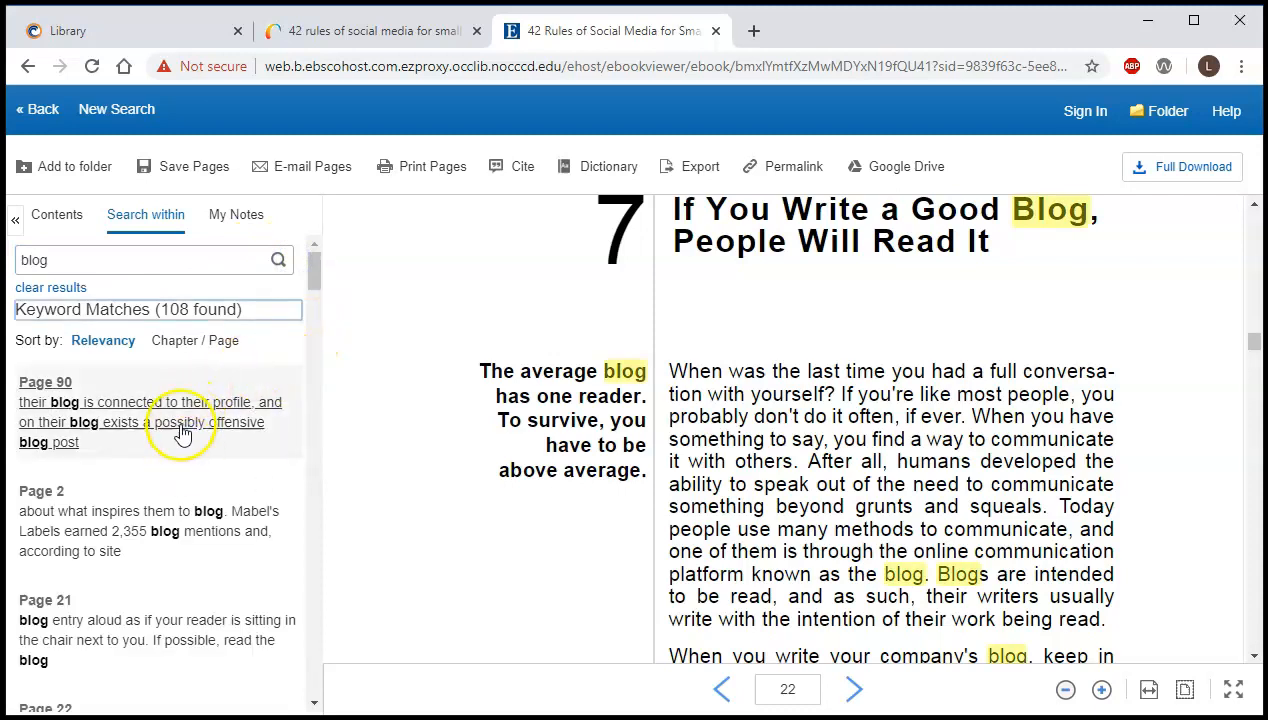
pyautogui.scroll(-3)
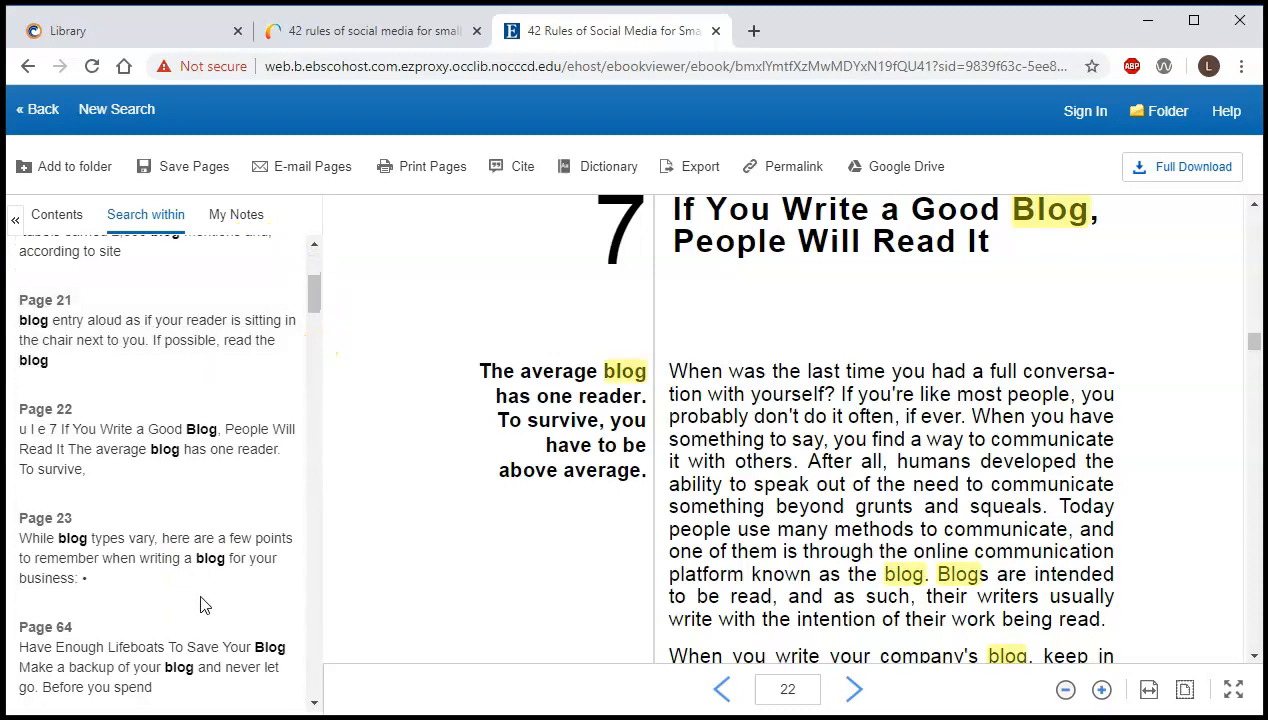
pyautogui.click(854, 688)
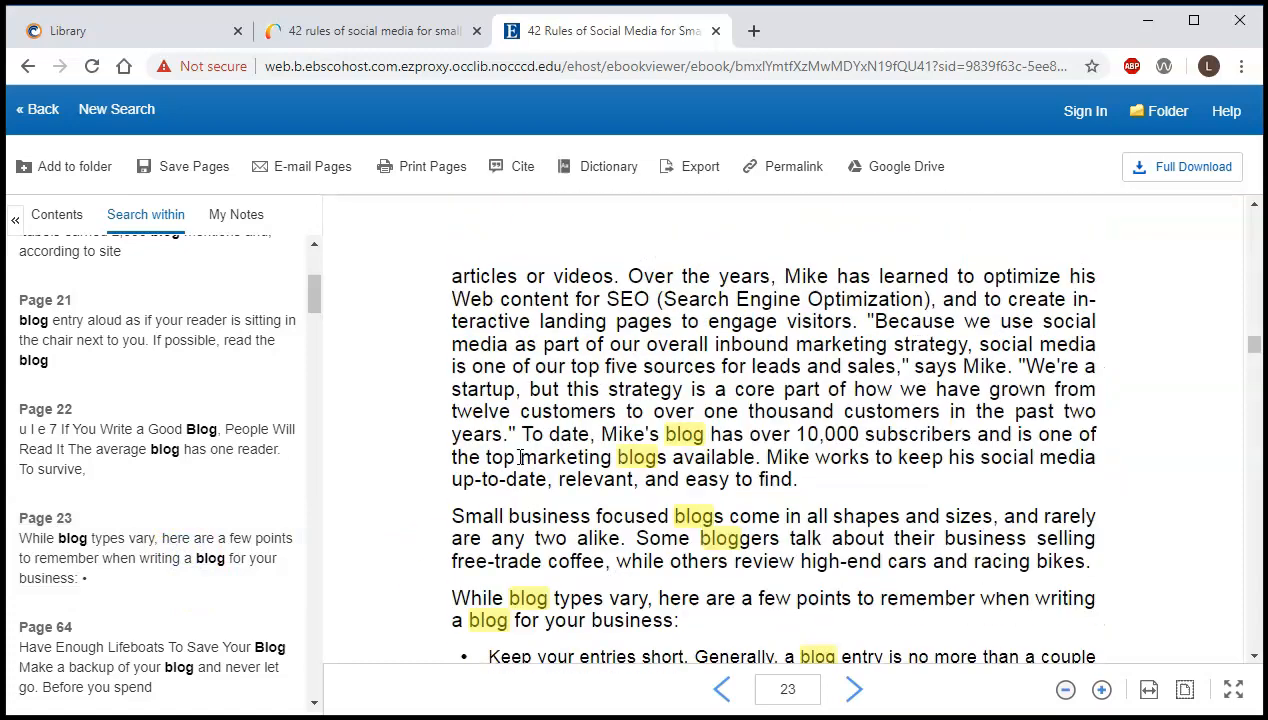
pyautogui.click(722, 688)
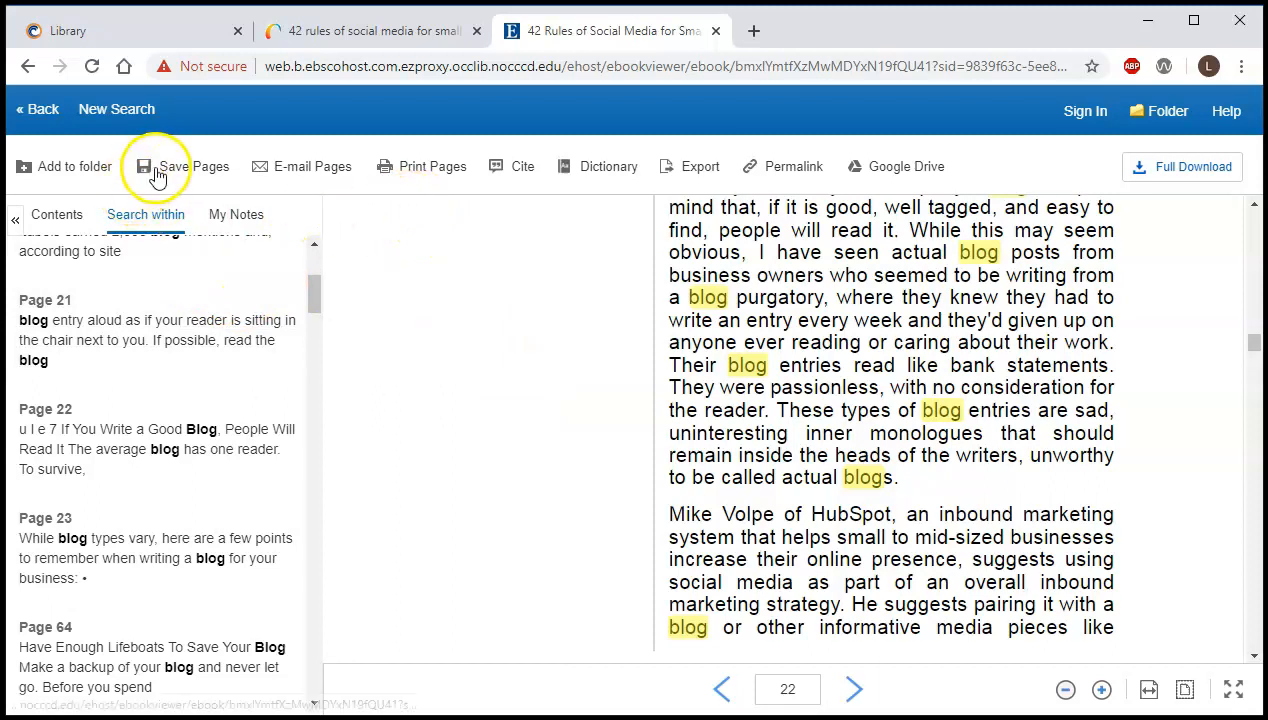
pyautogui.click(192, 166)
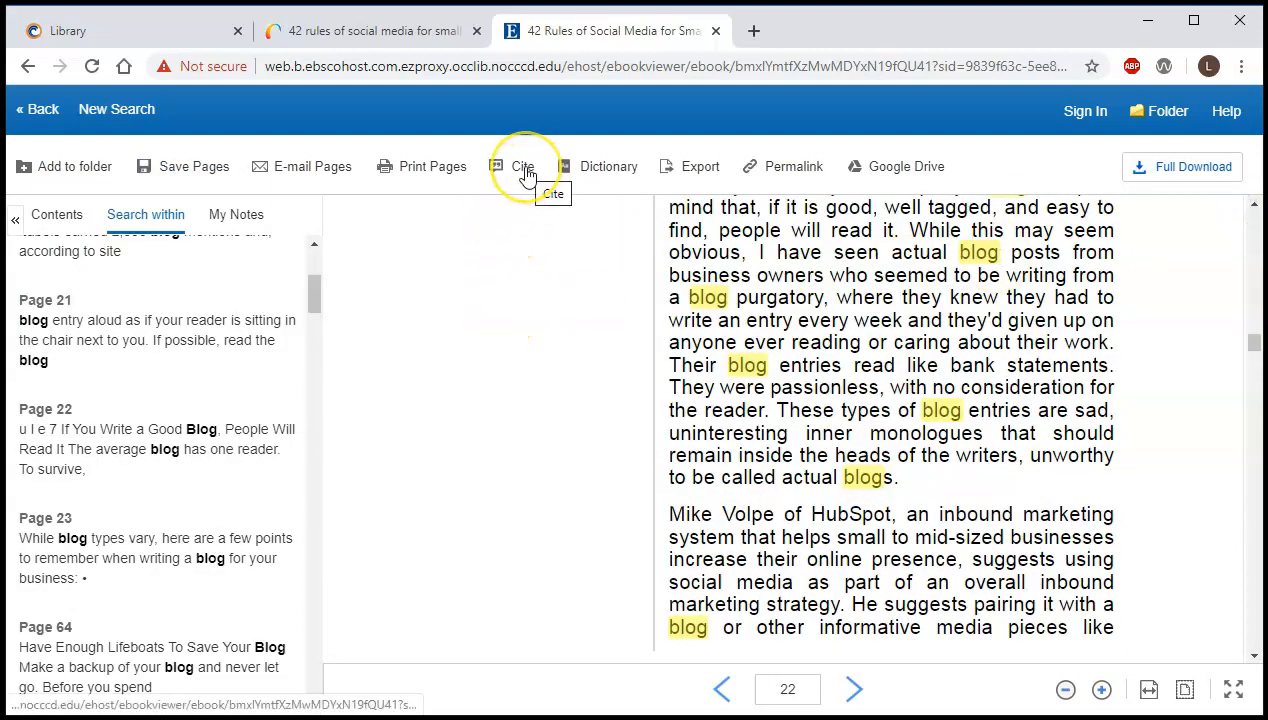
# - Display the book's citations and browse the ABNT, AMA, APA and Chicago/Turabian formats
pyautogui.click(522, 166)
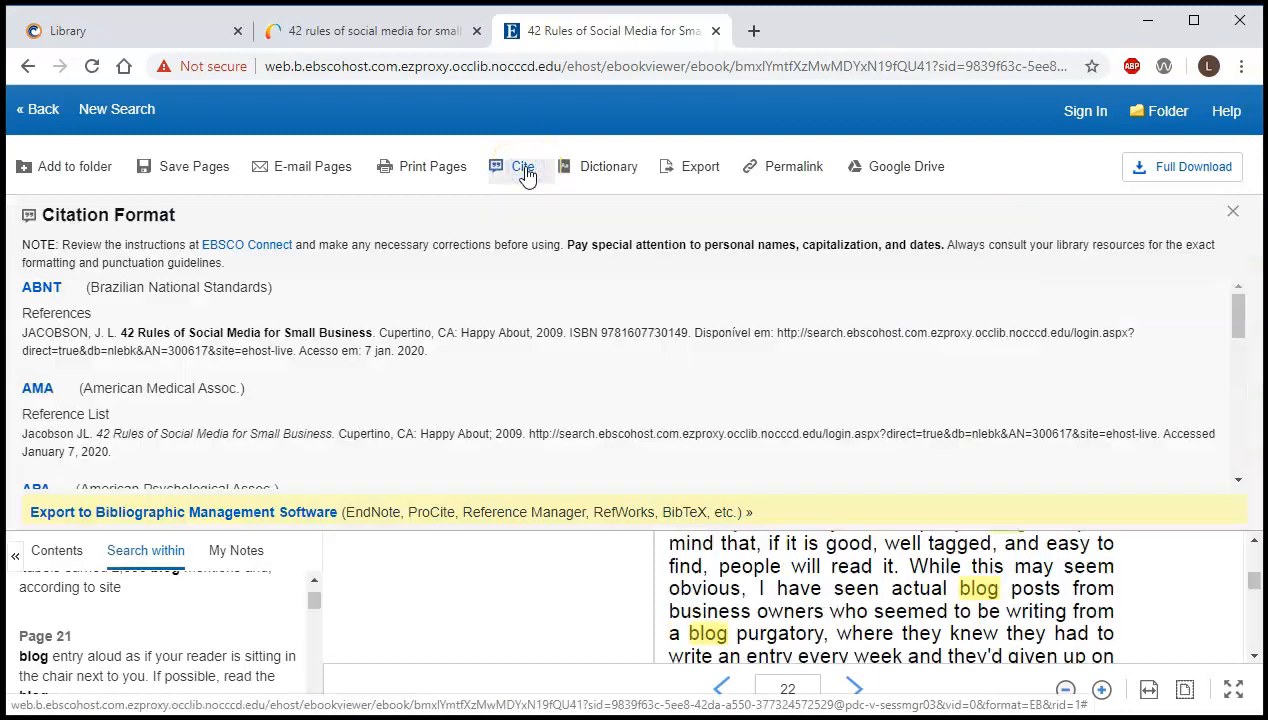
pyautogui.scroll(-3)
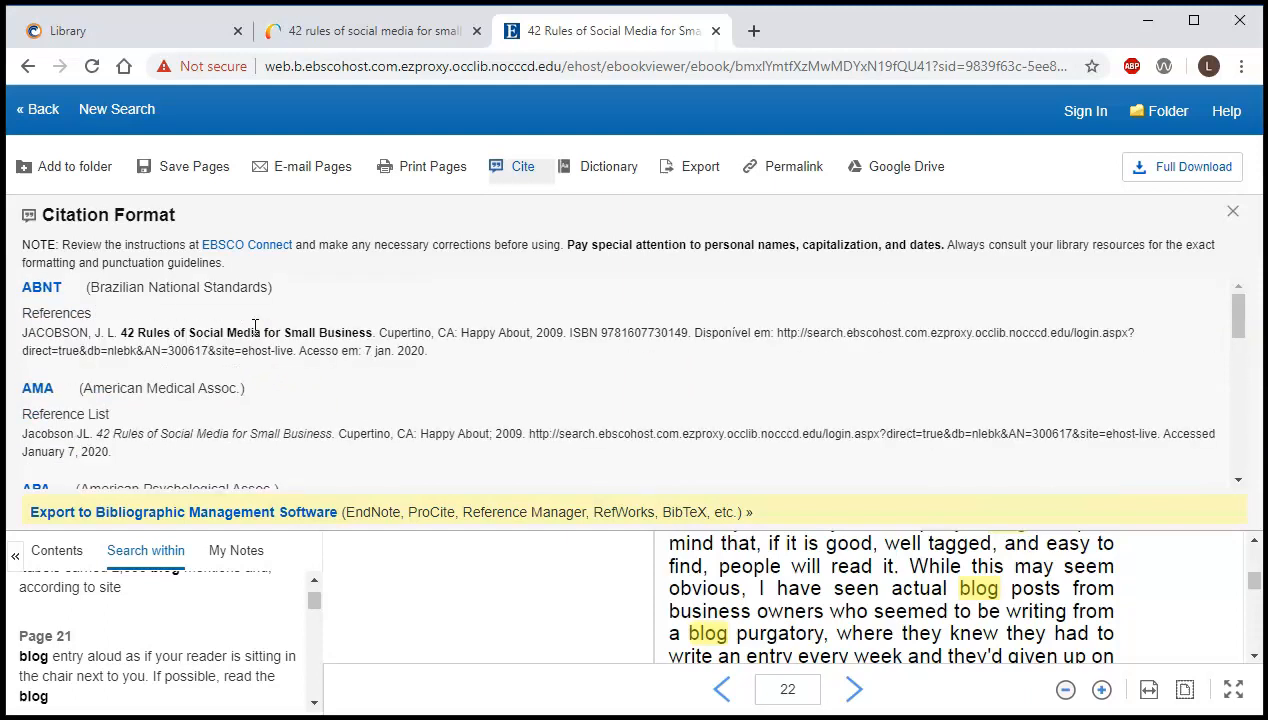
pyautogui.scroll(-3)
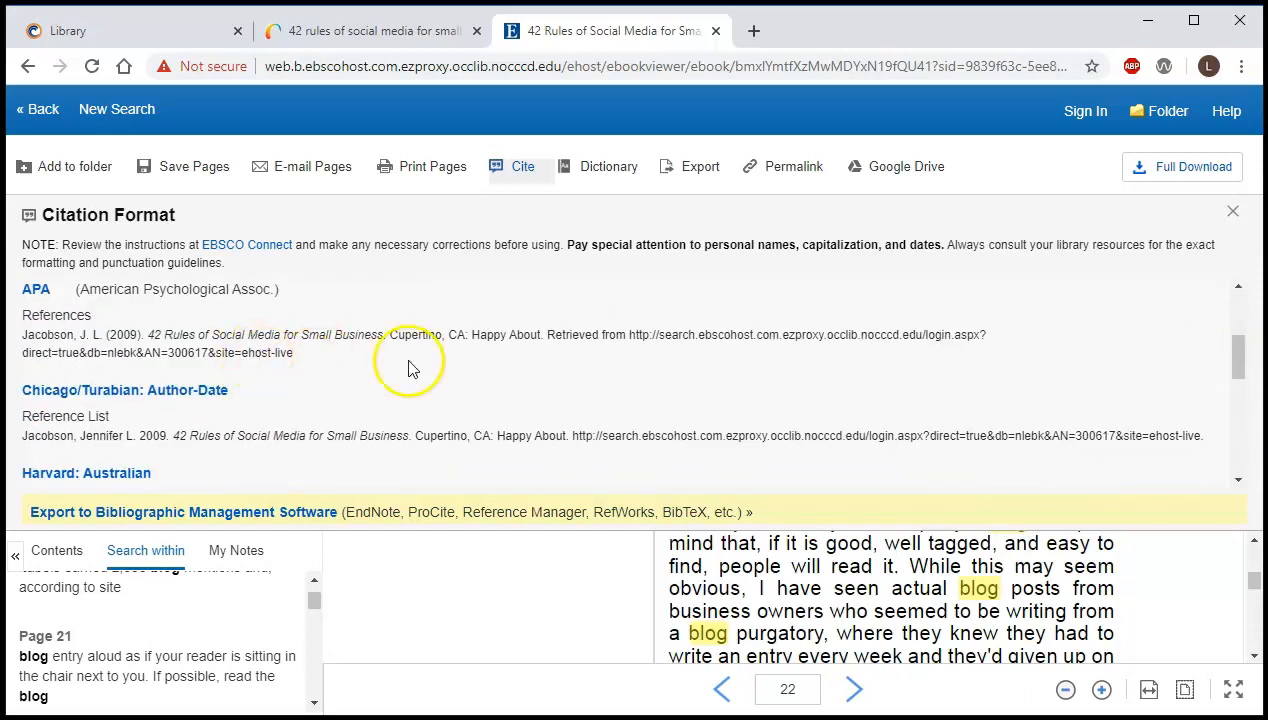
pyautogui.moveTo(1232, 212)
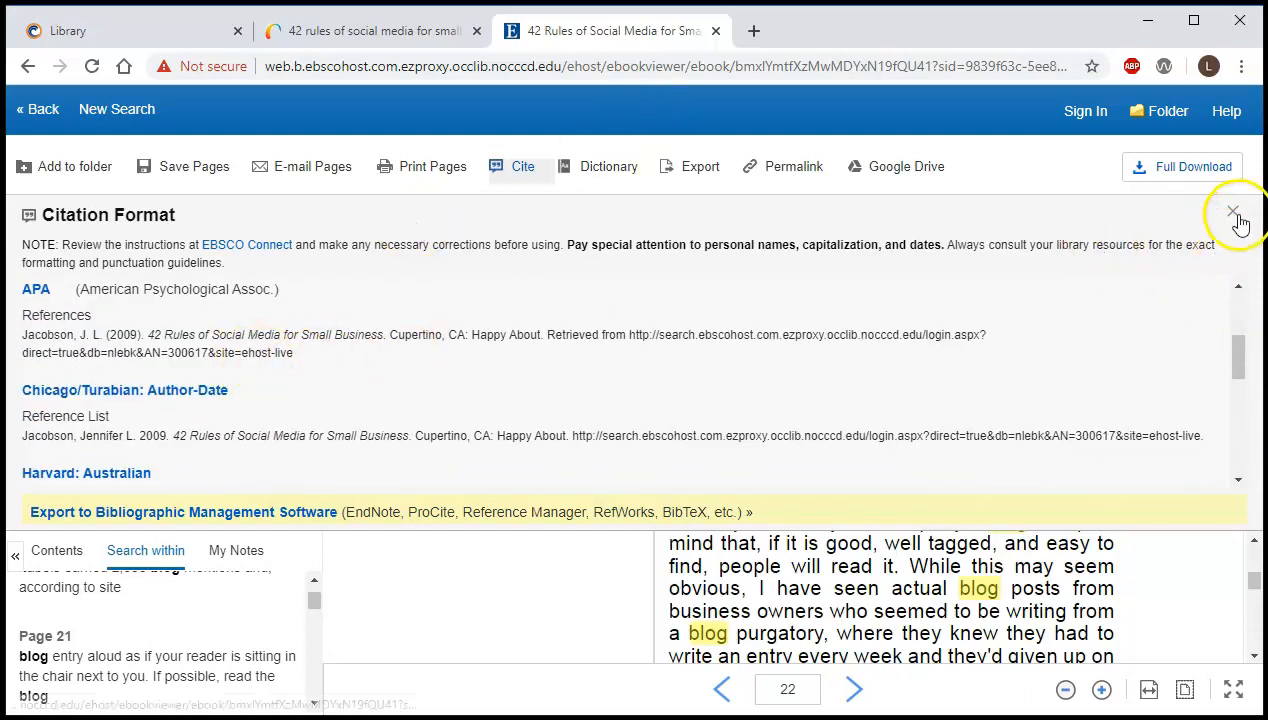
# - Close the Citation Format panel to return to Rule 7's page 22 with blog matches highlighted
pyautogui.click(1232, 212)
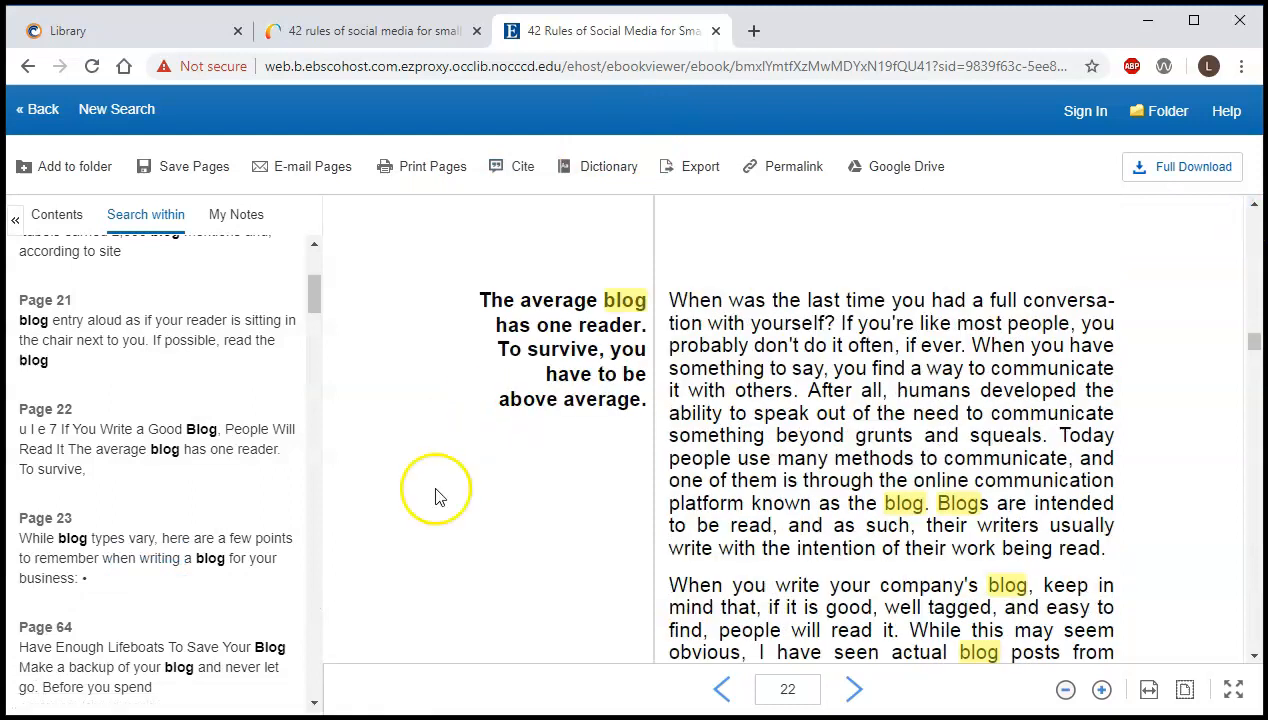
pyautogui.moveTo(434, 500)
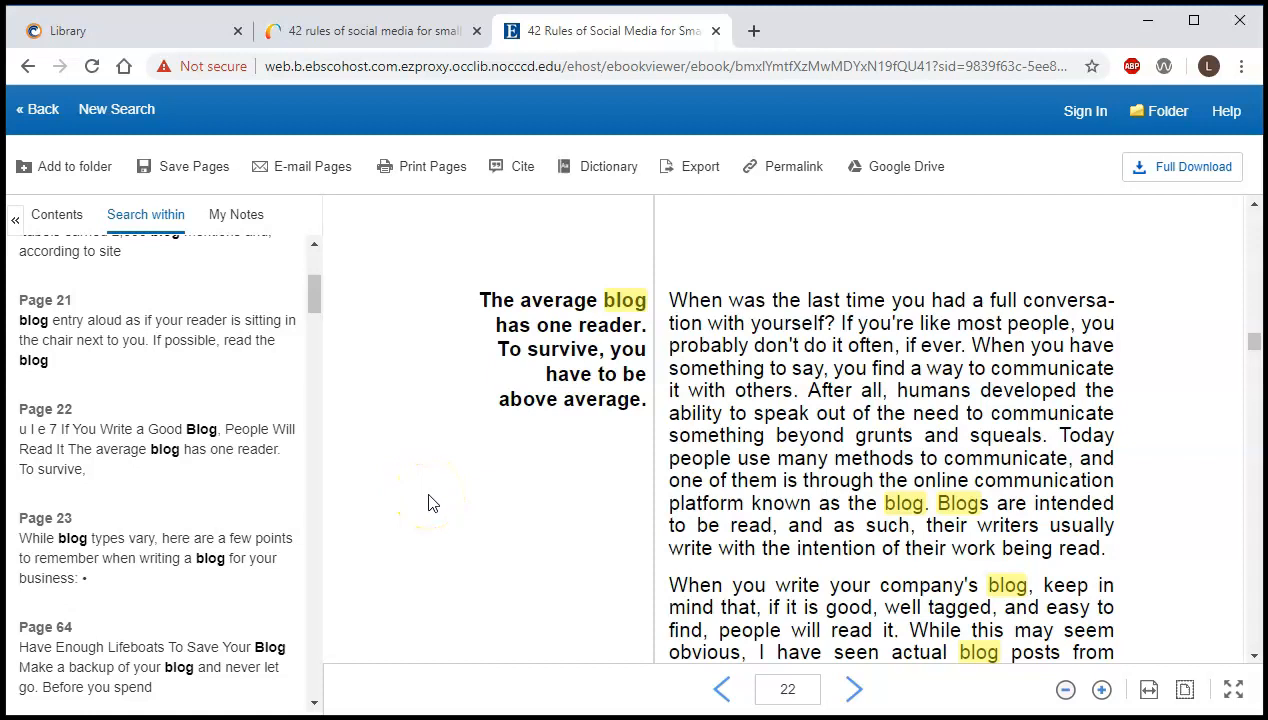
pyautogui.moveTo(430, 500)
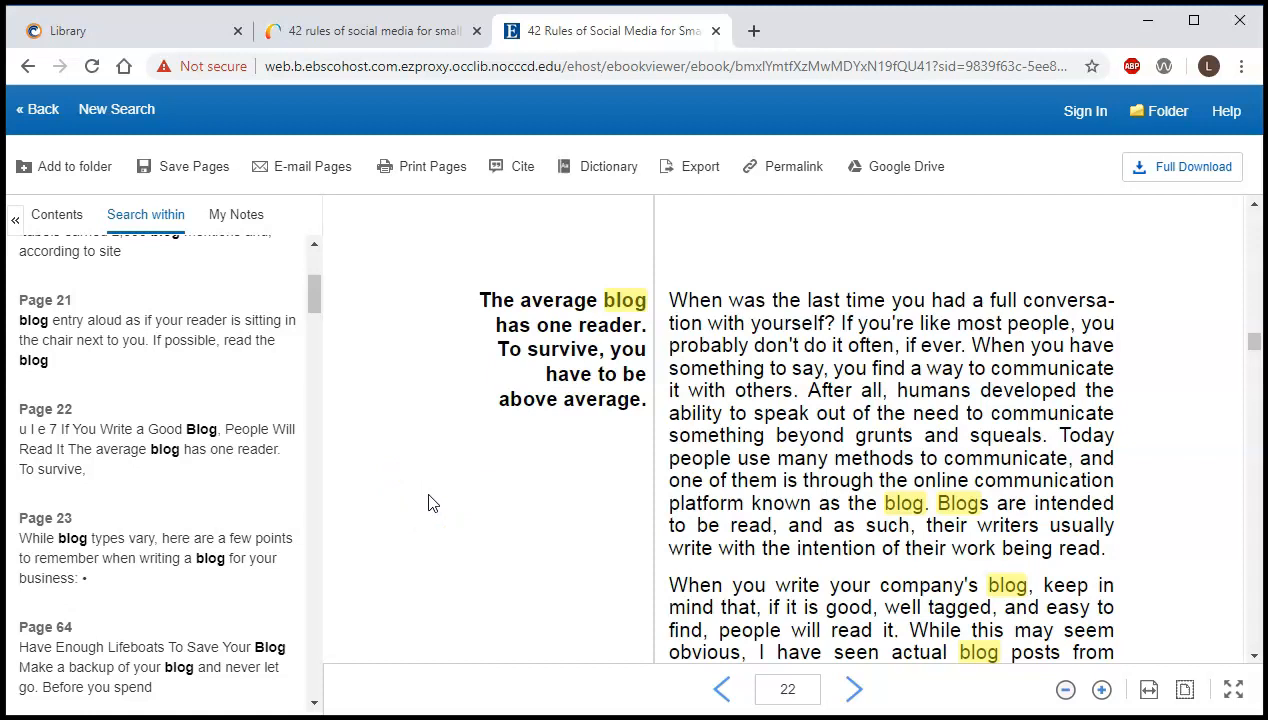